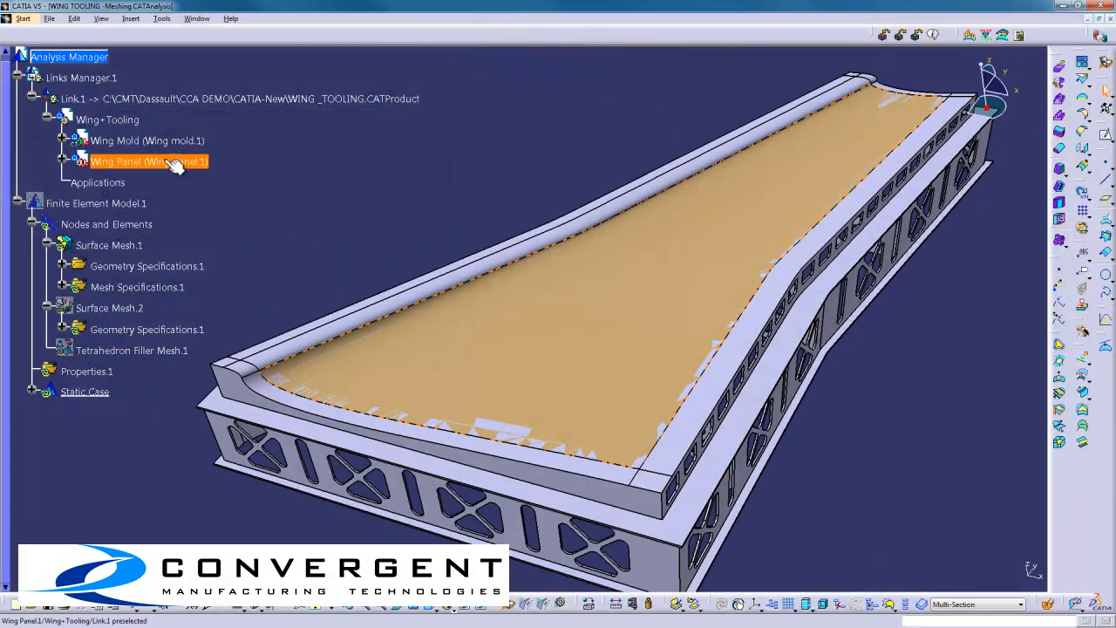
# Step: Hide the Wing Mold and show the Wing Panel's colour-coded grid definition
pyautogui.rightClick(146, 139)
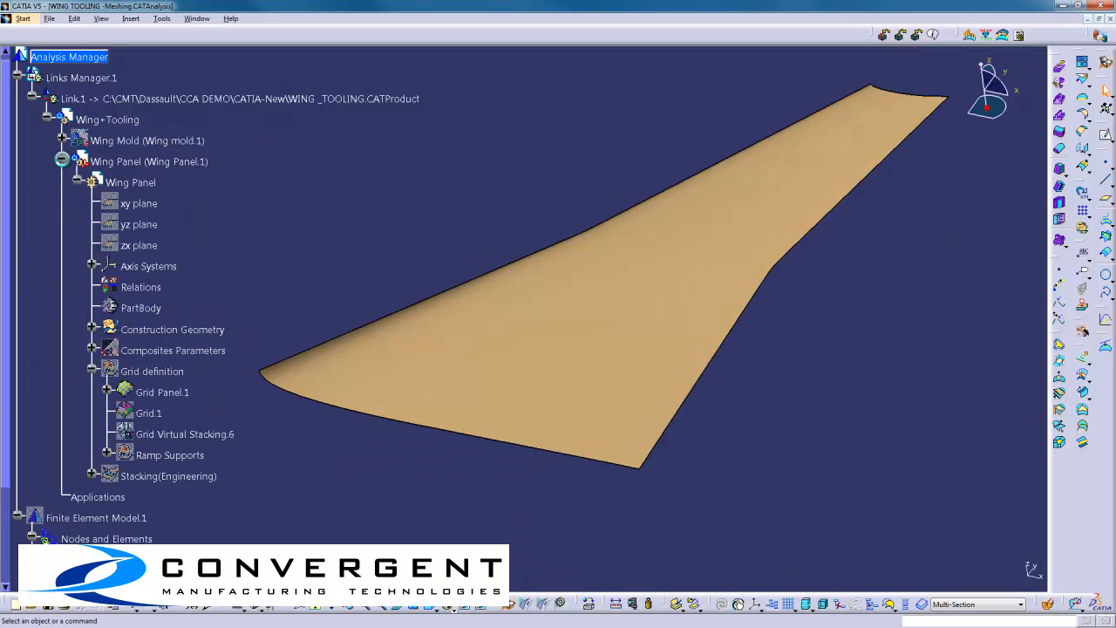
pyautogui.click(91, 328)
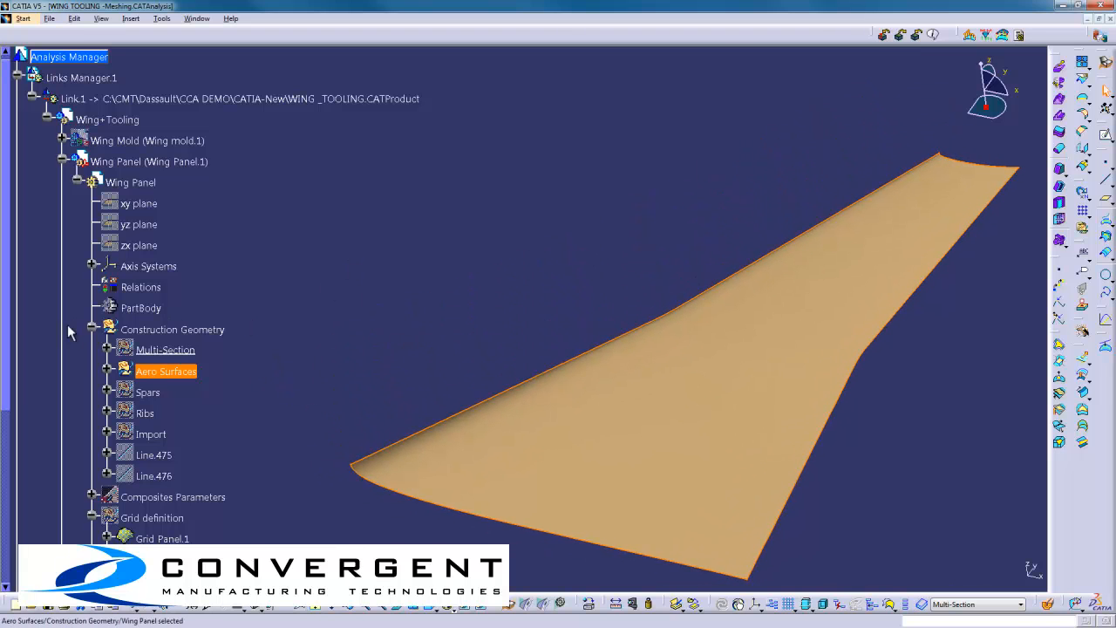
pyautogui.rightClick(151, 369)
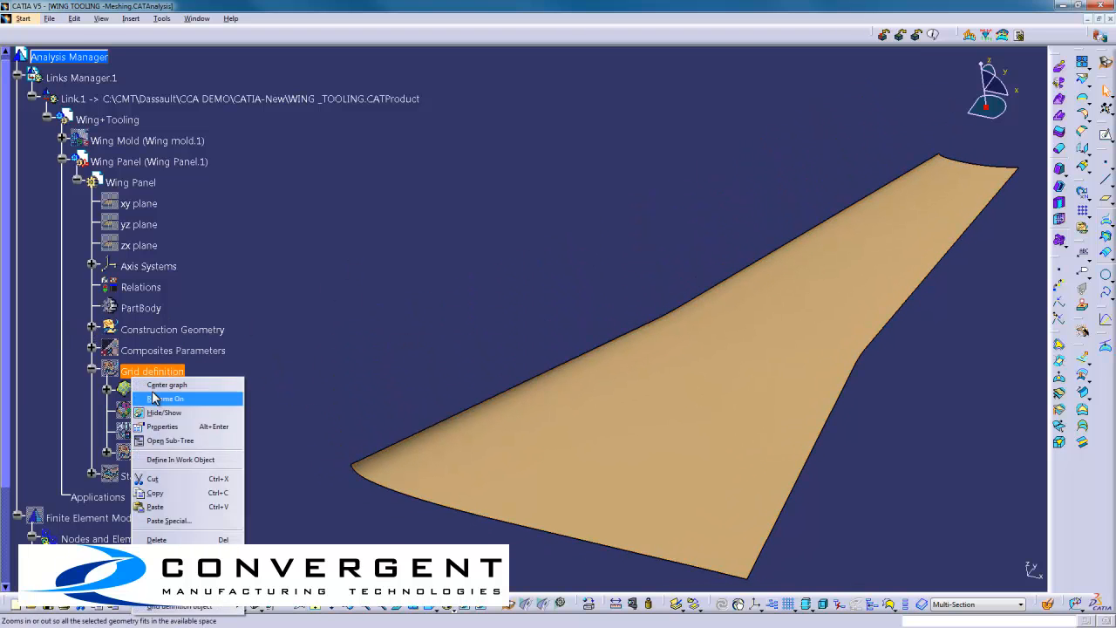
pyautogui.click(166, 398)
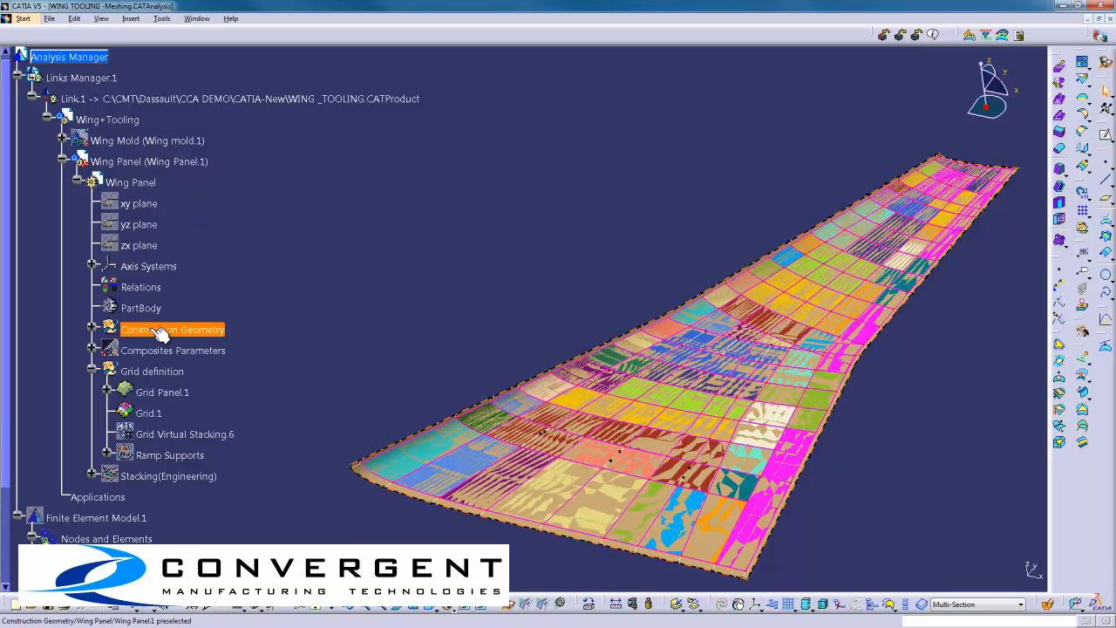
# Step: Select the grid panel and bring up the wing panel's virtual stacking table
pyautogui.click(153, 370)
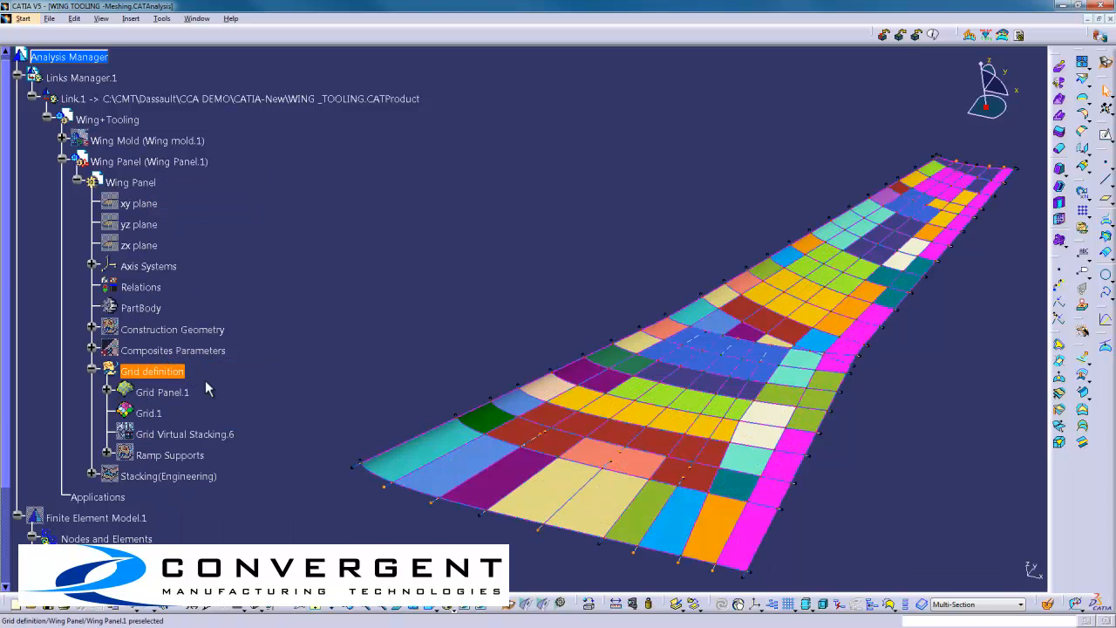
pyautogui.click(185, 435)
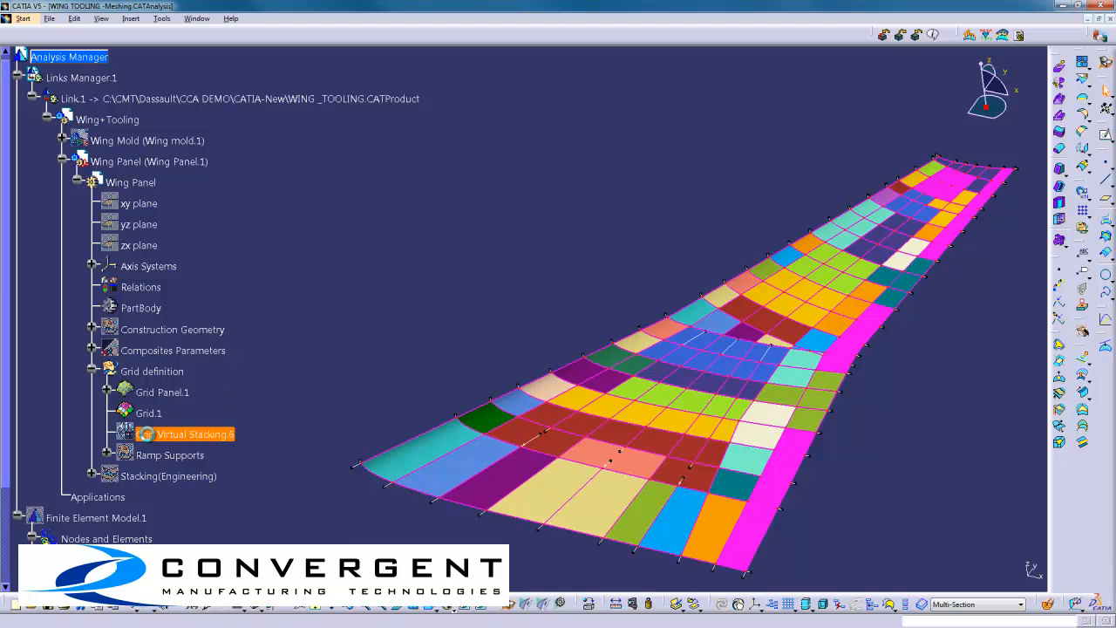
pyautogui.doubleClick(195, 434)
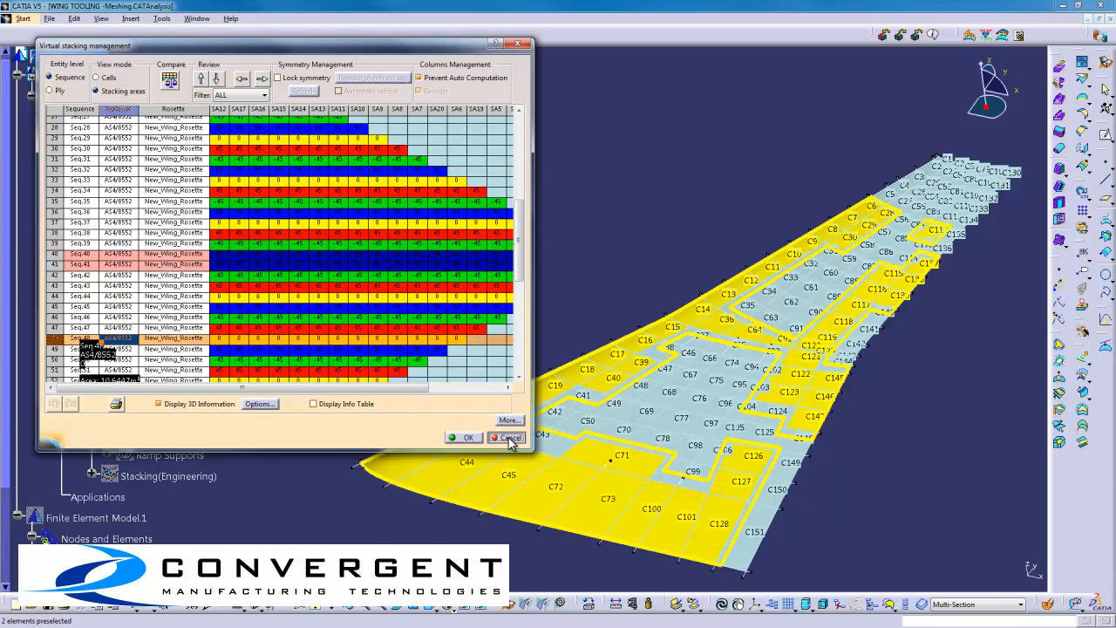
# Step: Dismiss the stacking table unchanged and show the panel's construction geometry ply contours
pyautogui.click(507, 436)
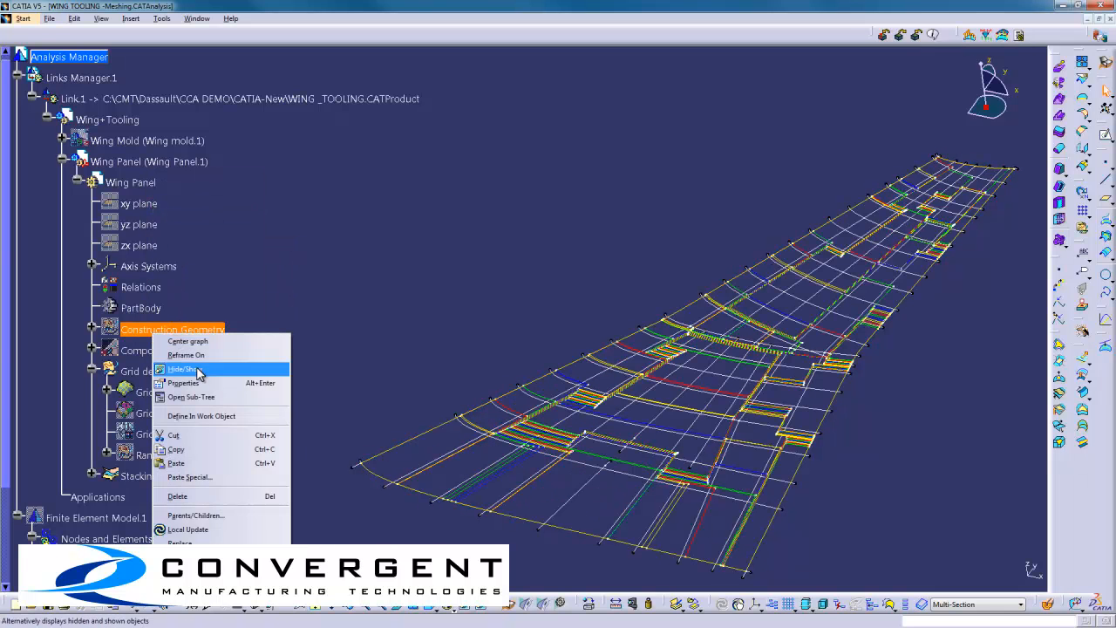
pyautogui.click(175, 370)
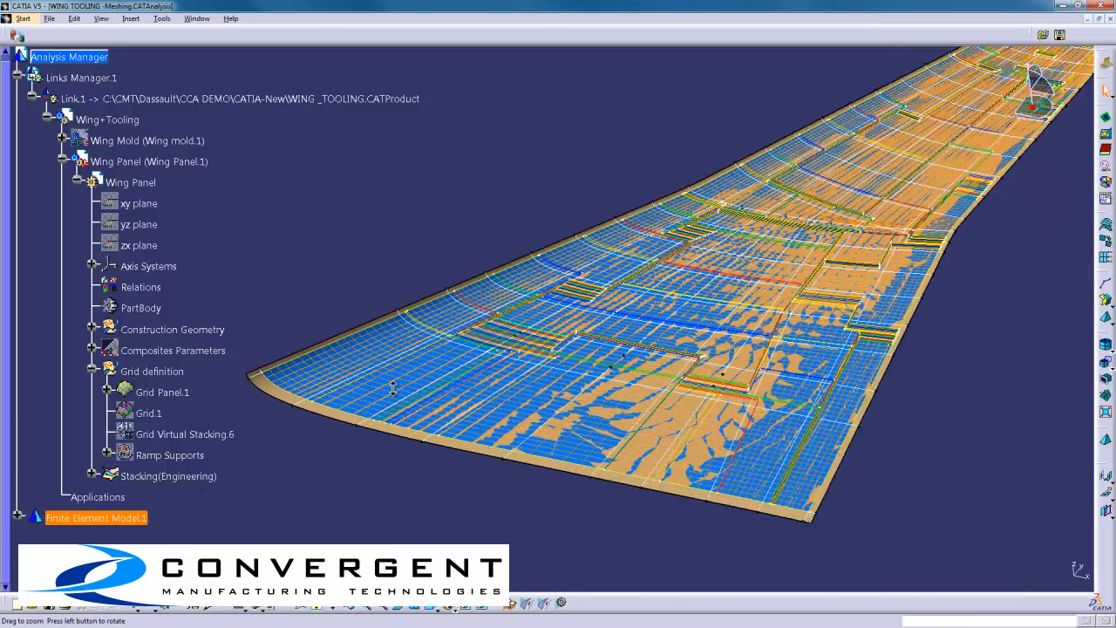
# Step: Export the wing panel's plies to a file via the Simulayt Composites Link dialog
pyautogui.rightClick(171, 329)
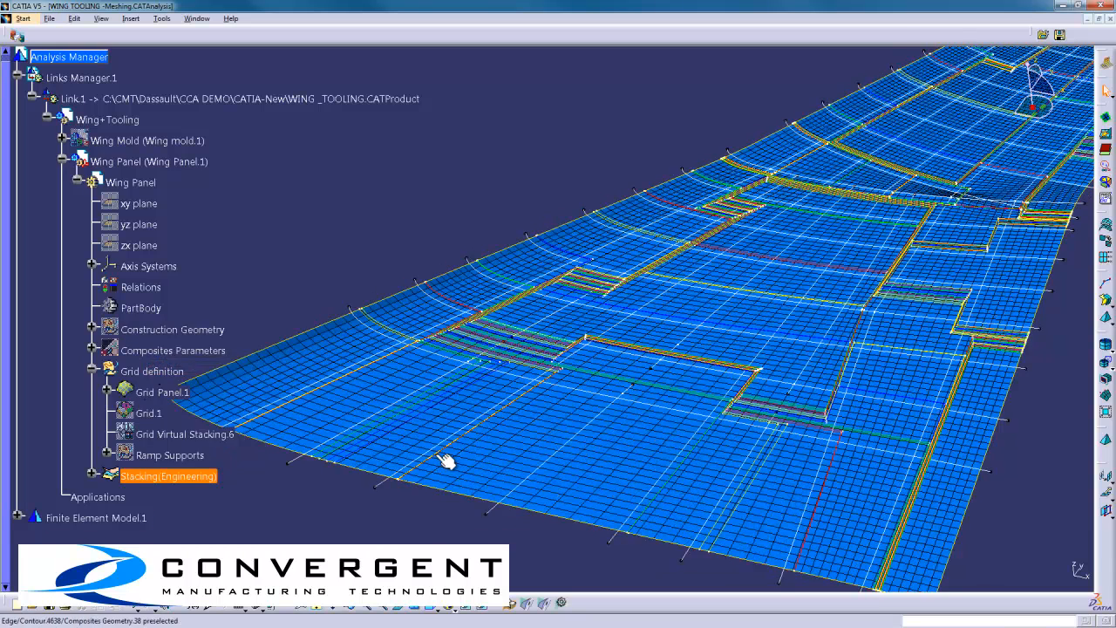
pyautogui.click(139, 307)
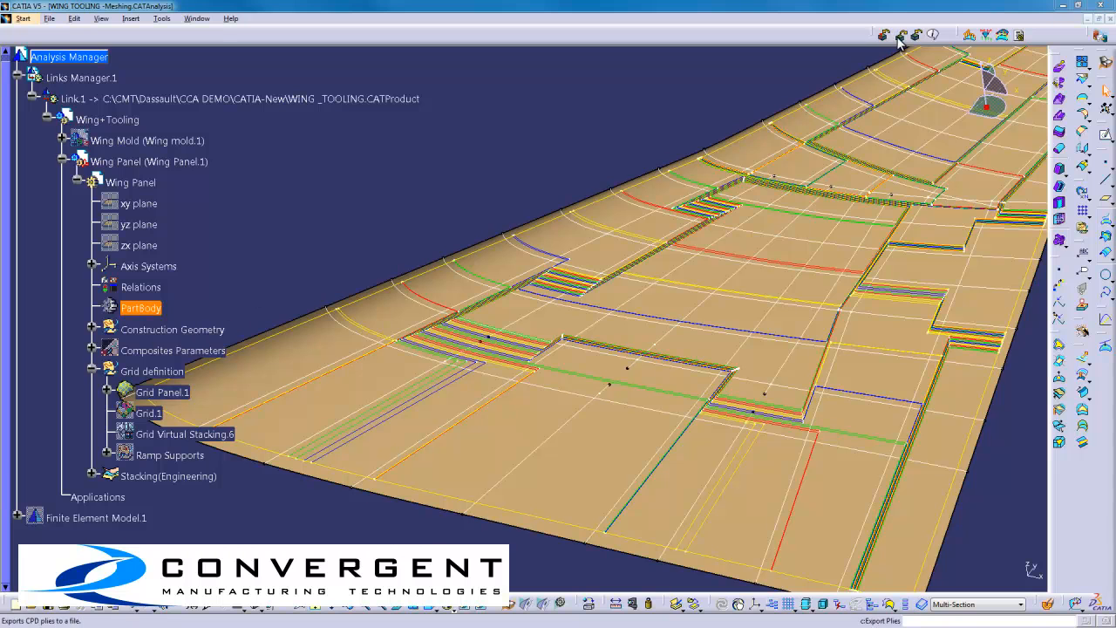
pyautogui.click(889, 35)
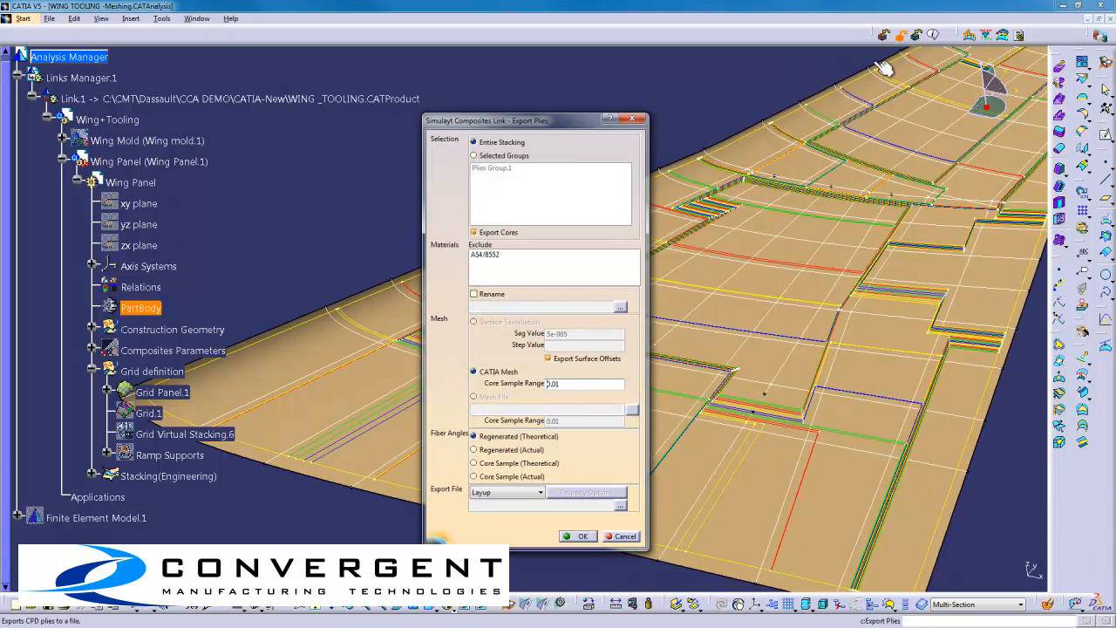
pyautogui.click(474, 450)
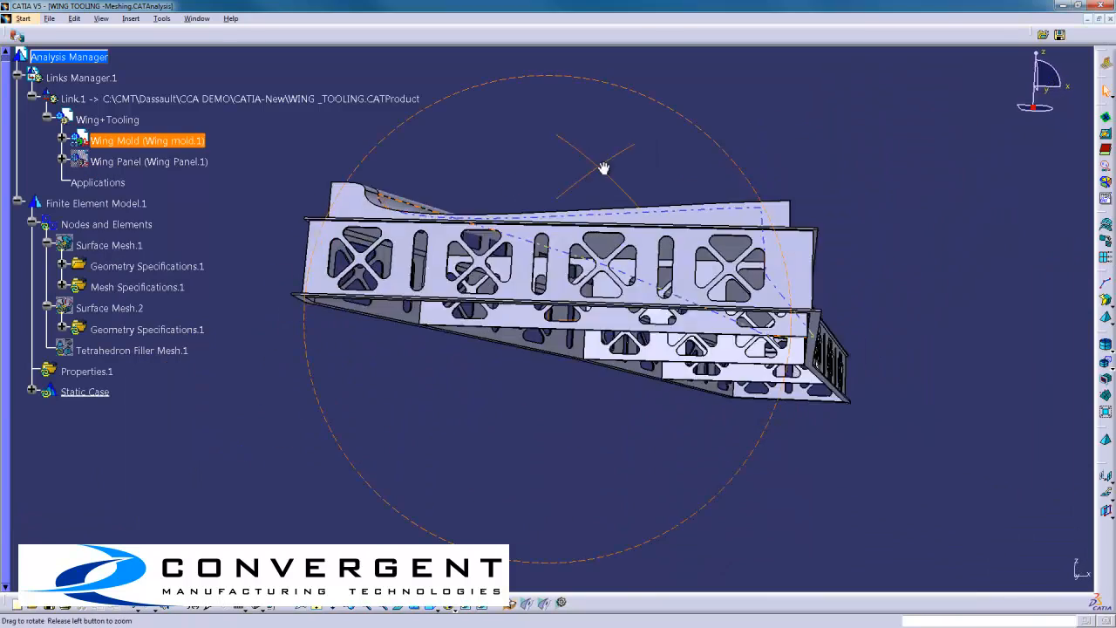
# Step: Orbit the meshed wing tooling model and select the static analysis case
pyautogui.moveTo(603, 167); pyautogui.dragTo(534, 317)
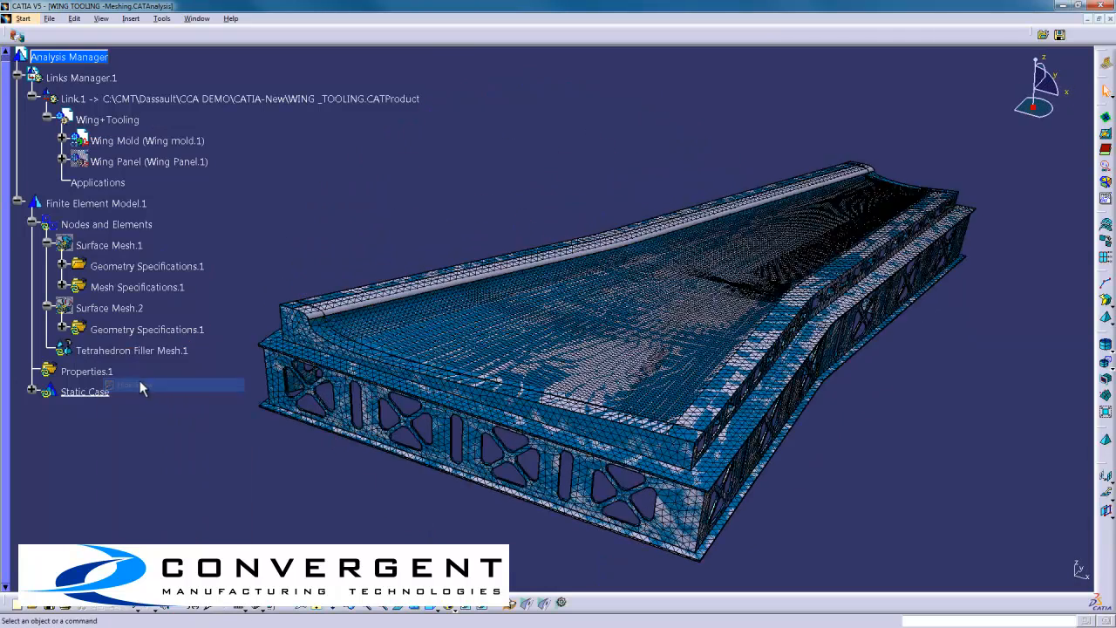
pyautogui.click(133, 351)
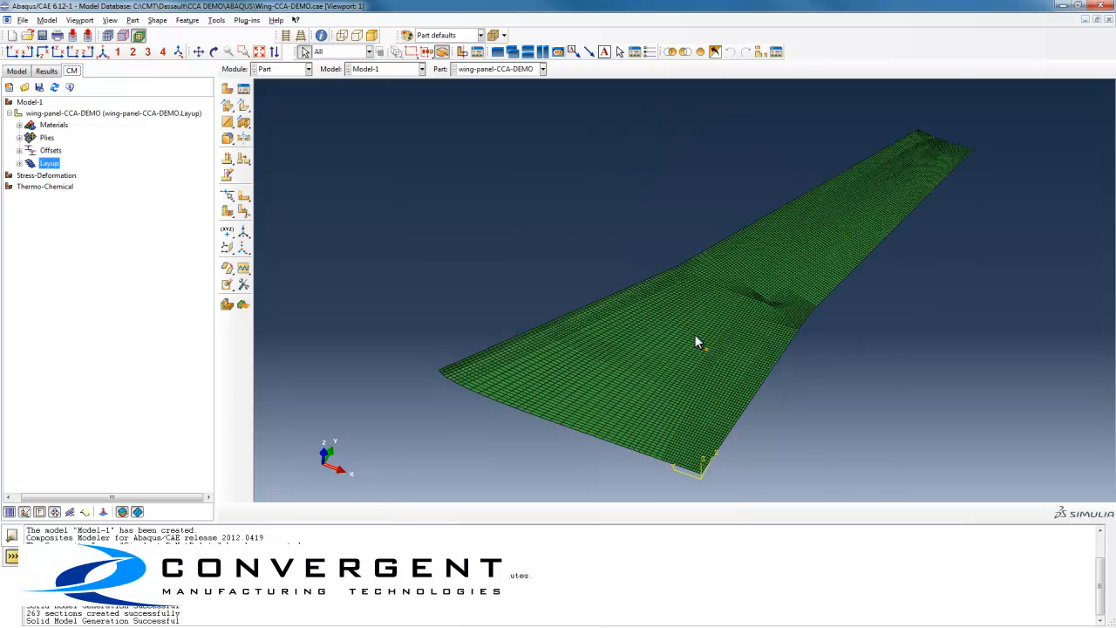
# Step: Create the solid composite model with Solid section type in the Properties settings
pyautogui.click(20, 164)
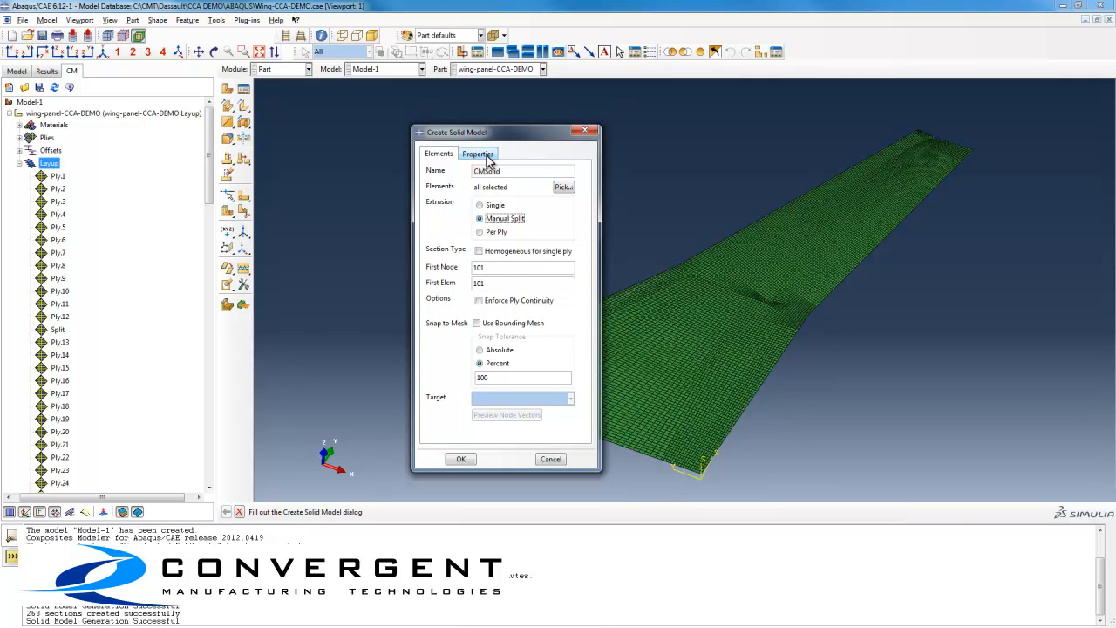
pyautogui.click(477, 154)
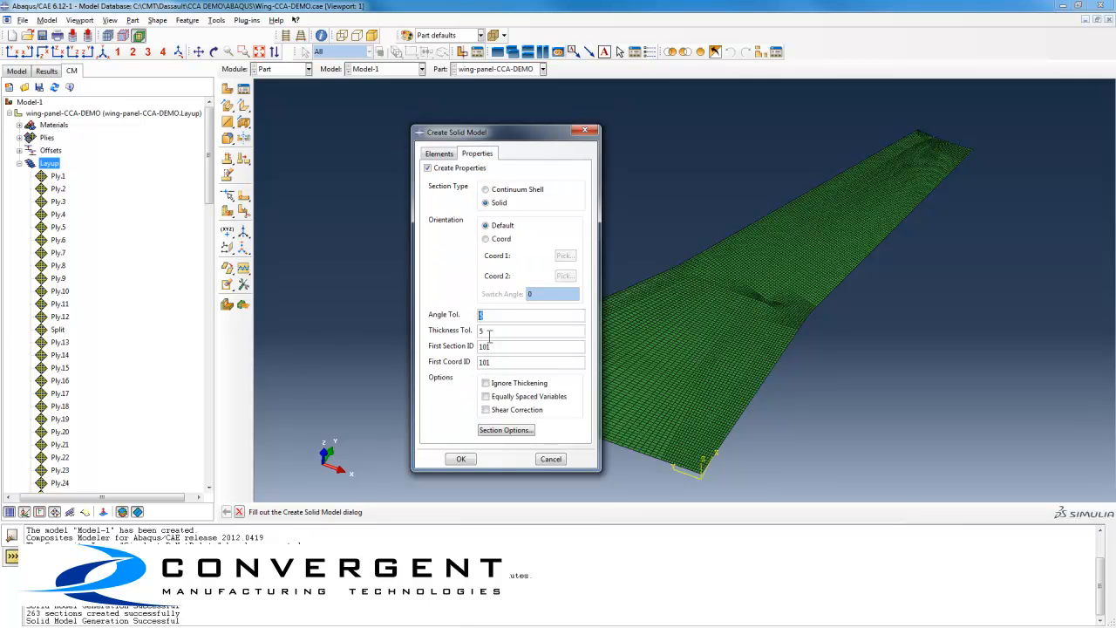
pyautogui.click(461, 458)
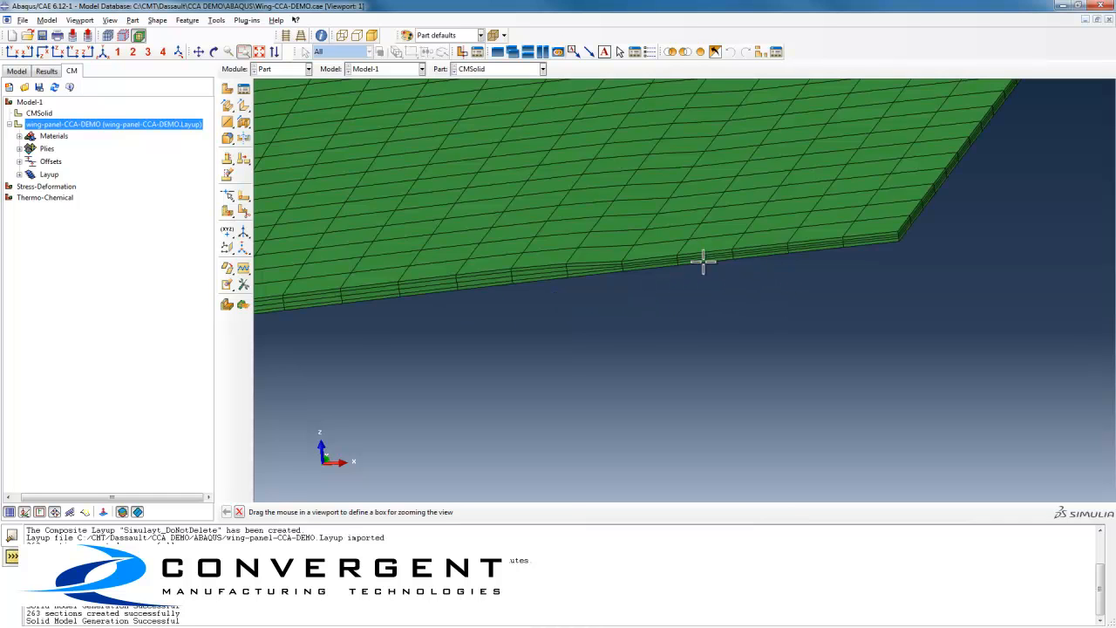
pyautogui.moveTo(534, 286)
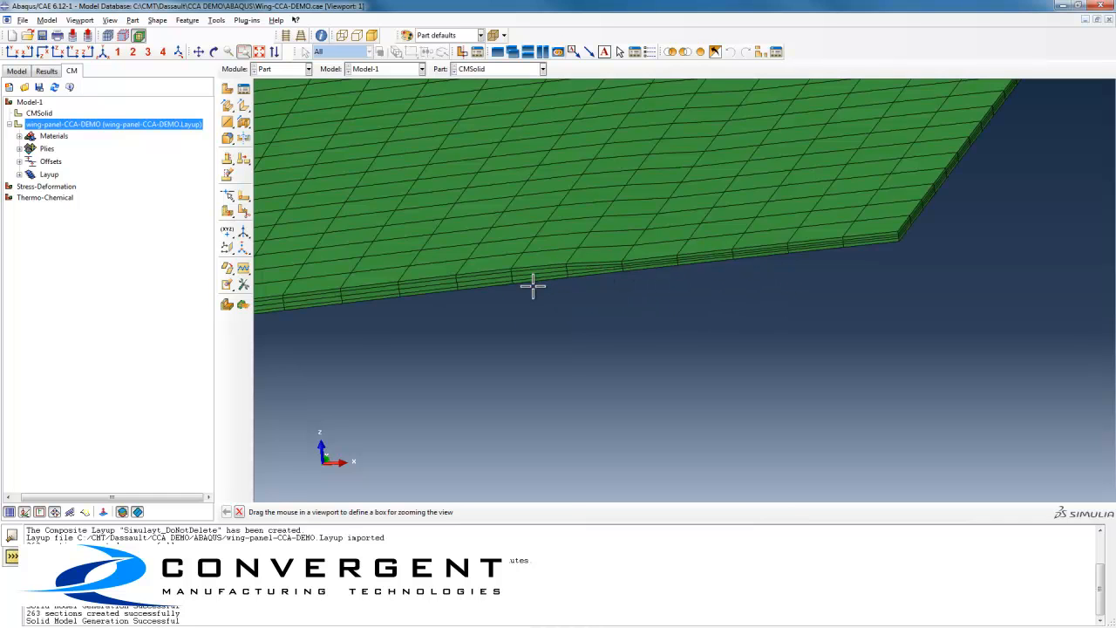
pyautogui.moveTo(258, 147)
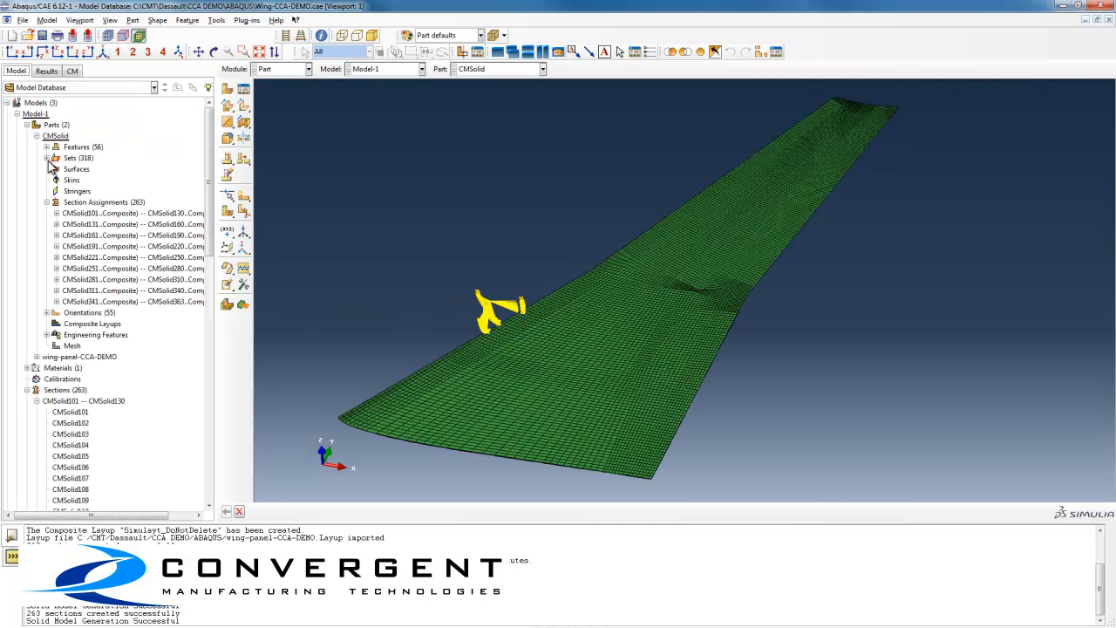
# Step: Inspect the layup of one CMSolid composite section and close it unchanged
pyautogui.click(114, 372)
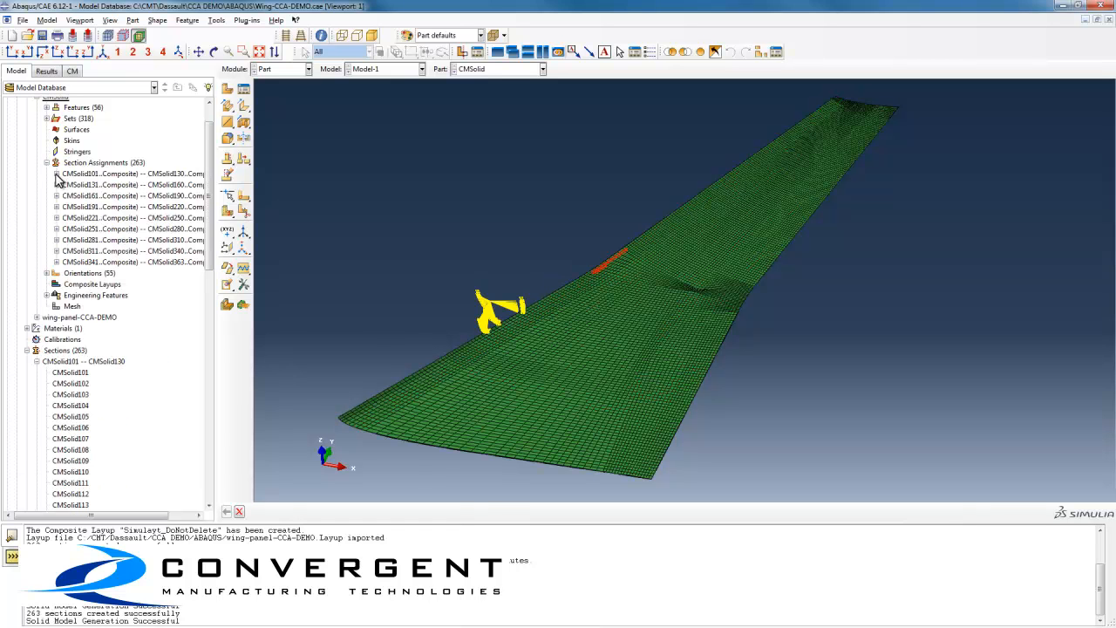
pyautogui.doubleClick(70, 387)
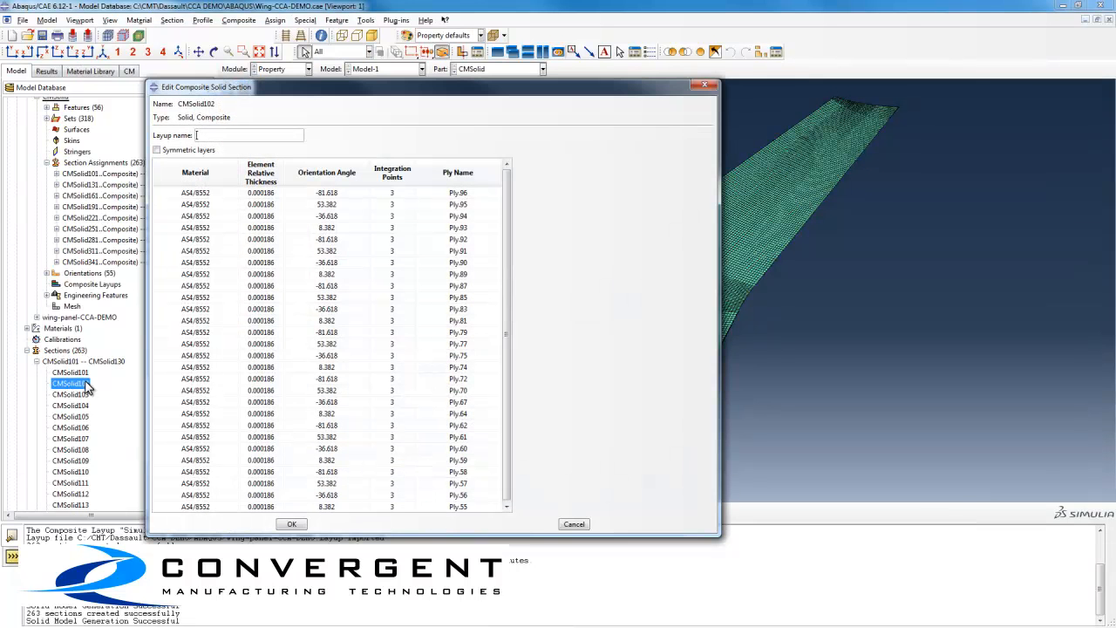
pyautogui.click(195, 191)
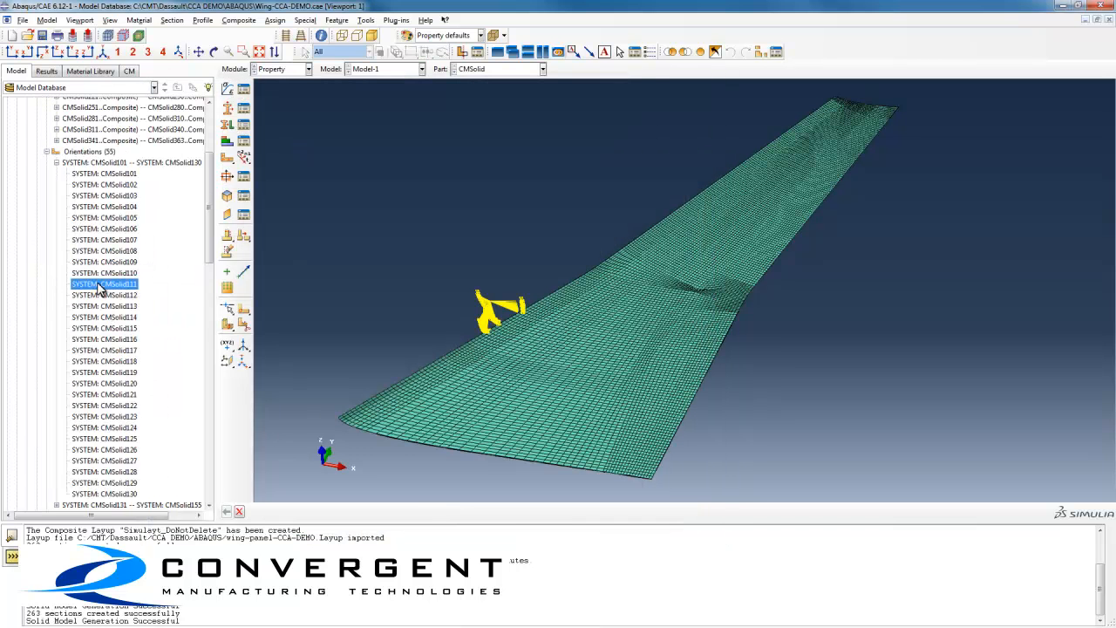
# Step: Display a ply orientation system on the panel, then switch to COMPRO-model
pyautogui.click(105, 384)
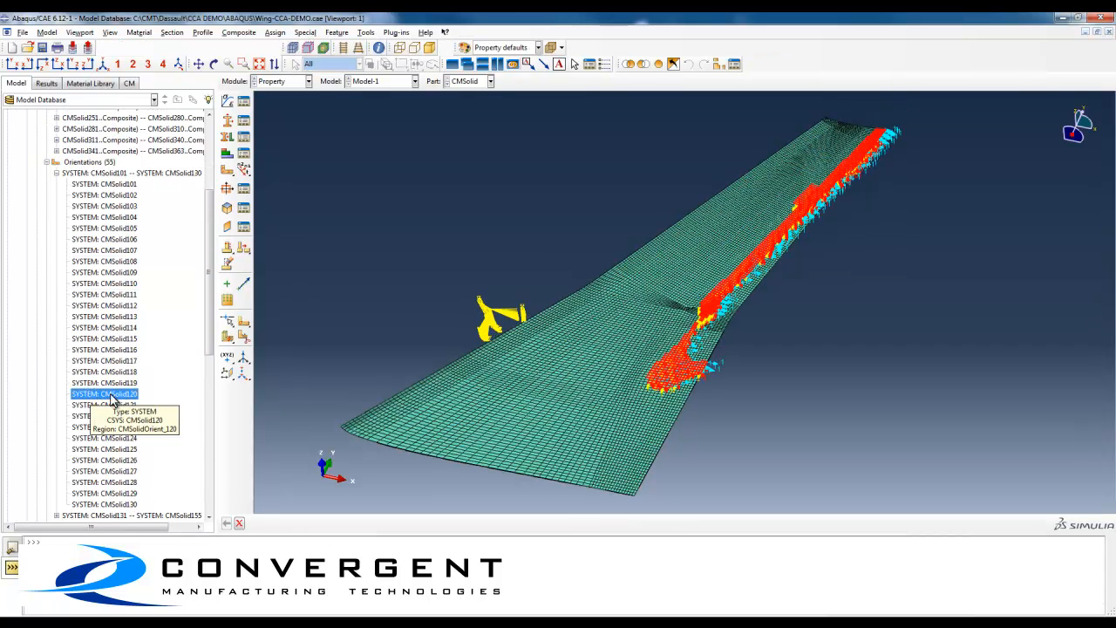
pyautogui.click(410, 81)
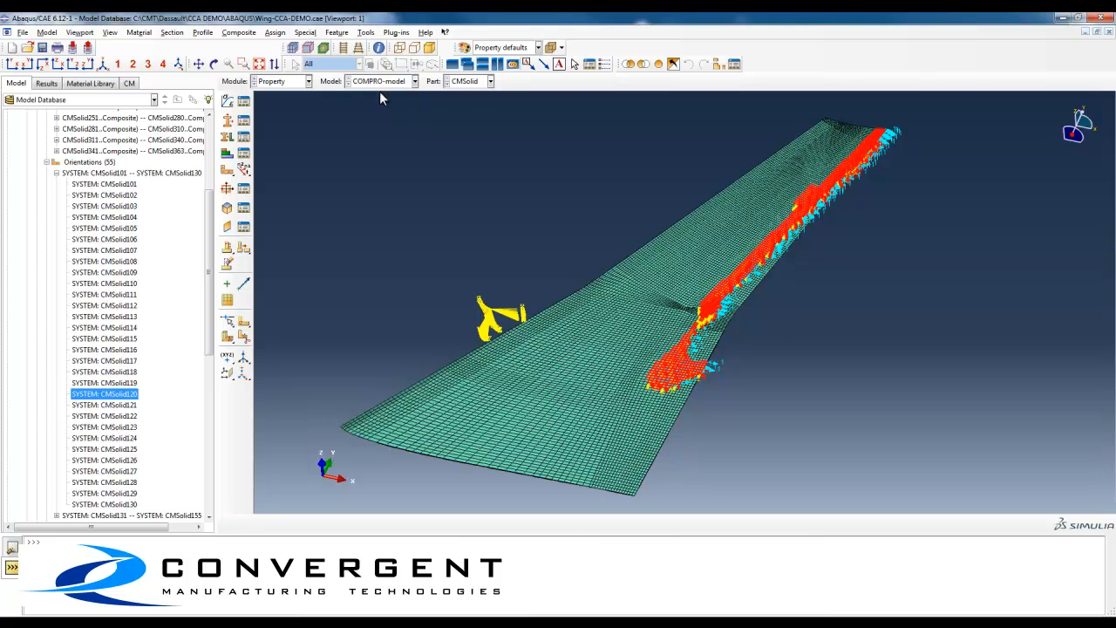
pyautogui.click(283, 82)
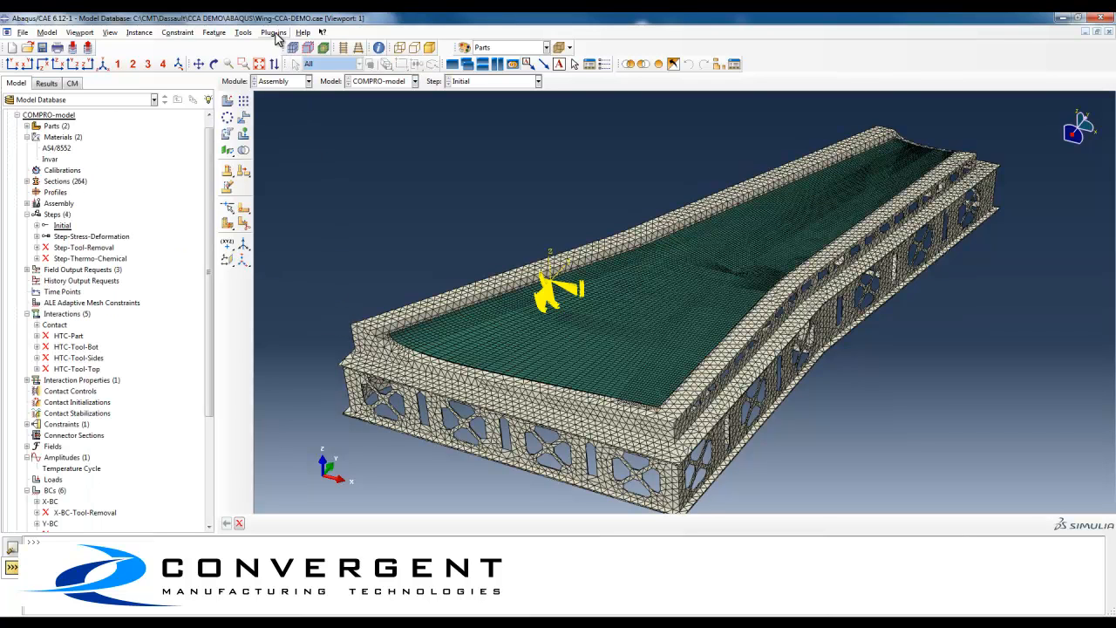
# Step: Launch the COMPRO Tools plug-in and list the installed COMPRO materials
pyautogui.click(274, 31)
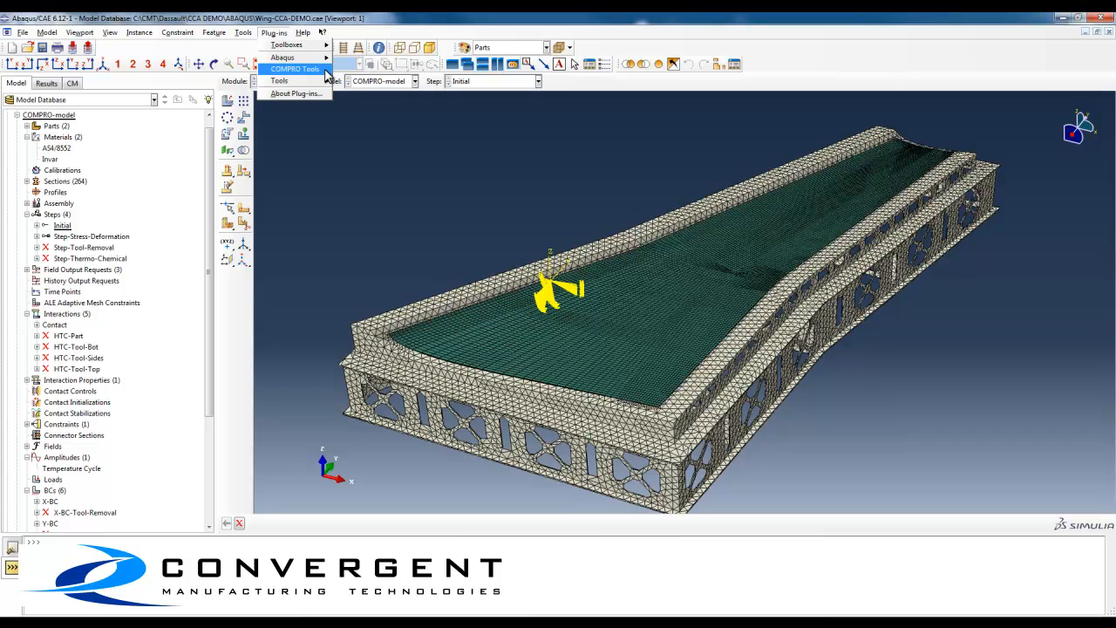
pyautogui.click(296, 68)
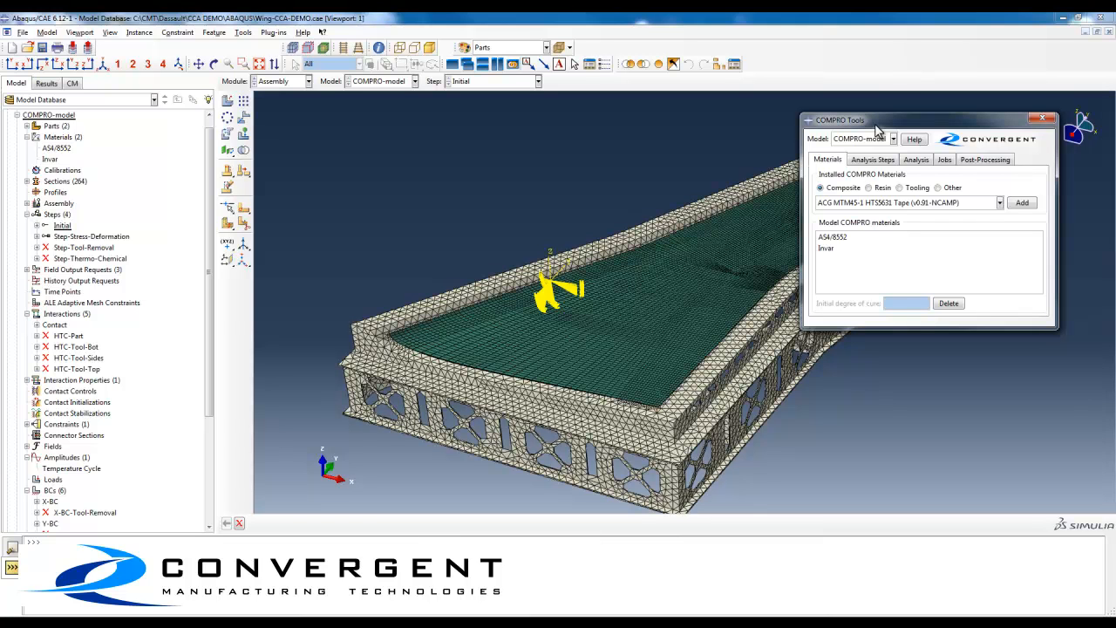
pyautogui.moveTo(839, 173)
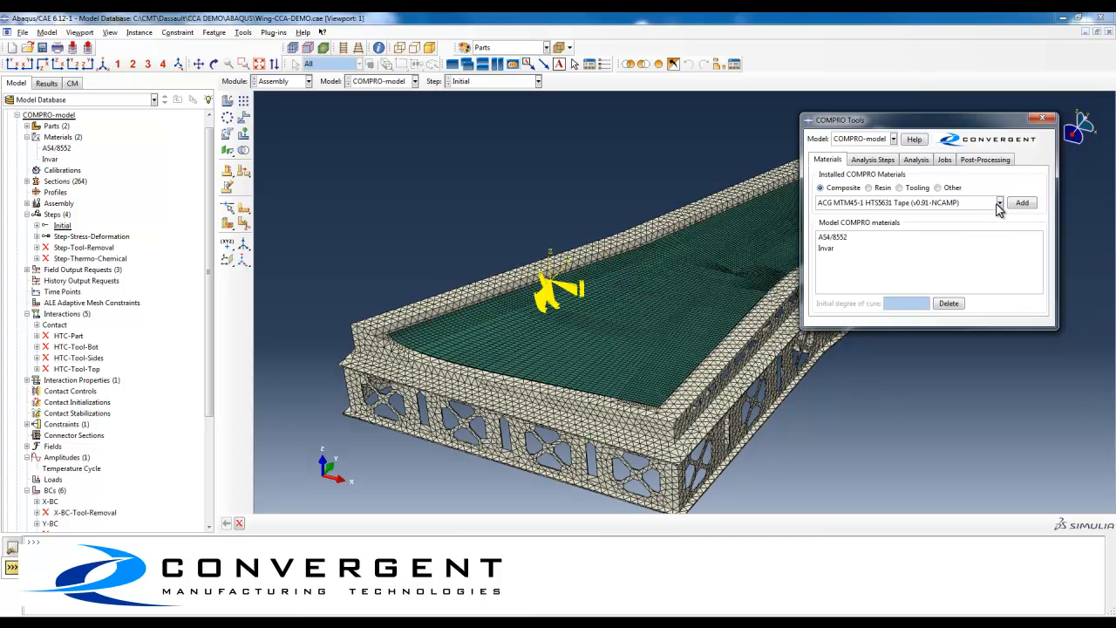
pyautogui.click(999, 202)
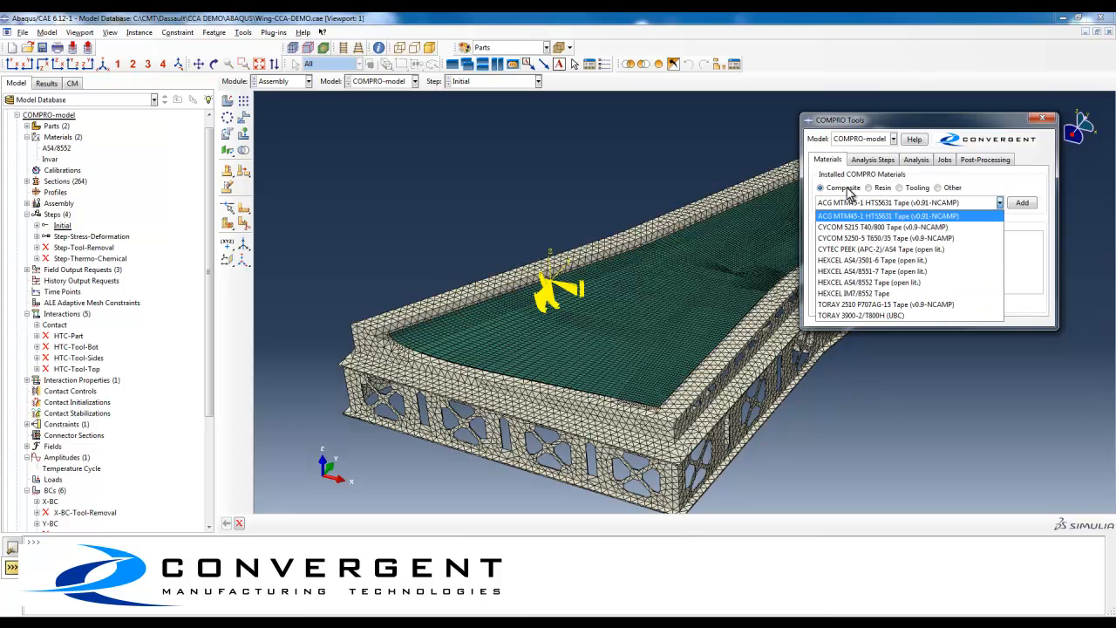
# Step: Choose HEXCEL 8552, view tooling materials, and check AS4/8552's initial degree of cure
pyautogui.click(900, 188)
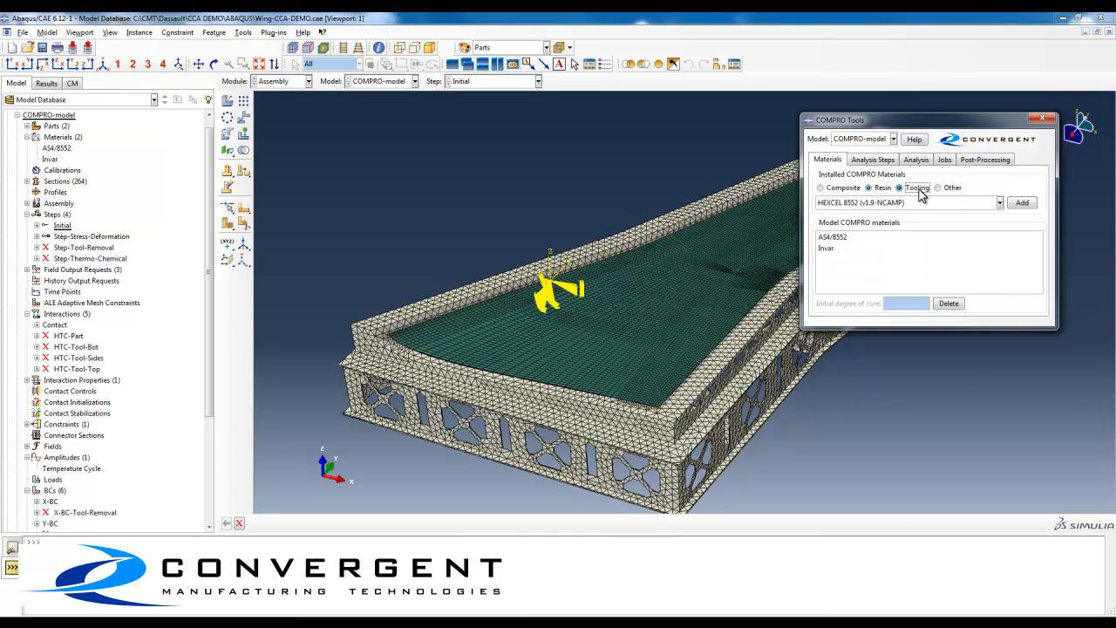
pyautogui.click(938, 189)
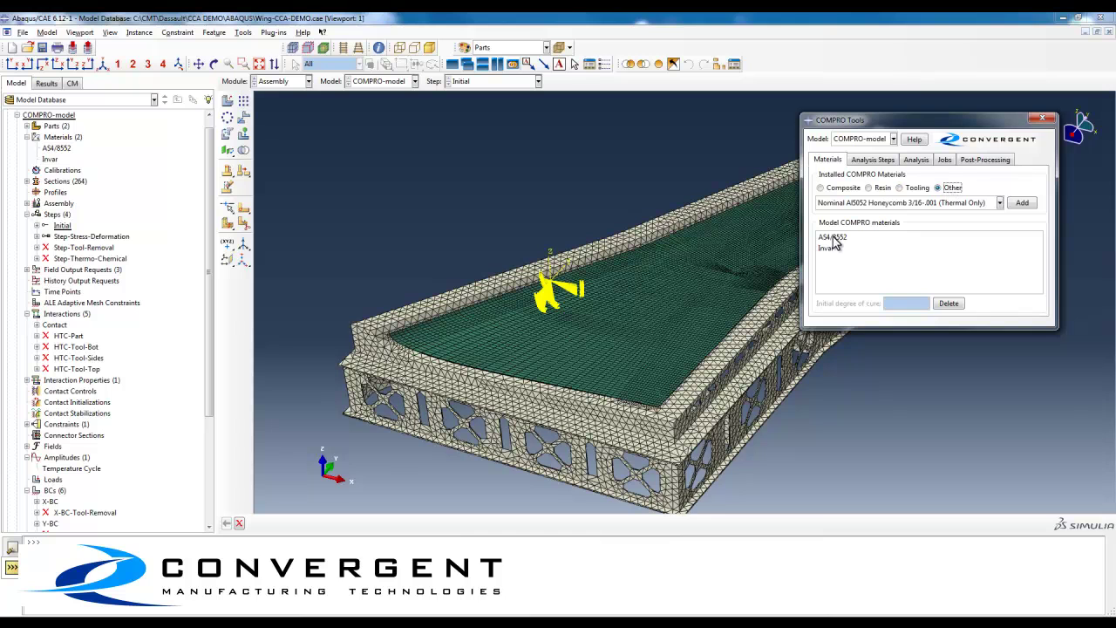
pyautogui.click(832, 237)
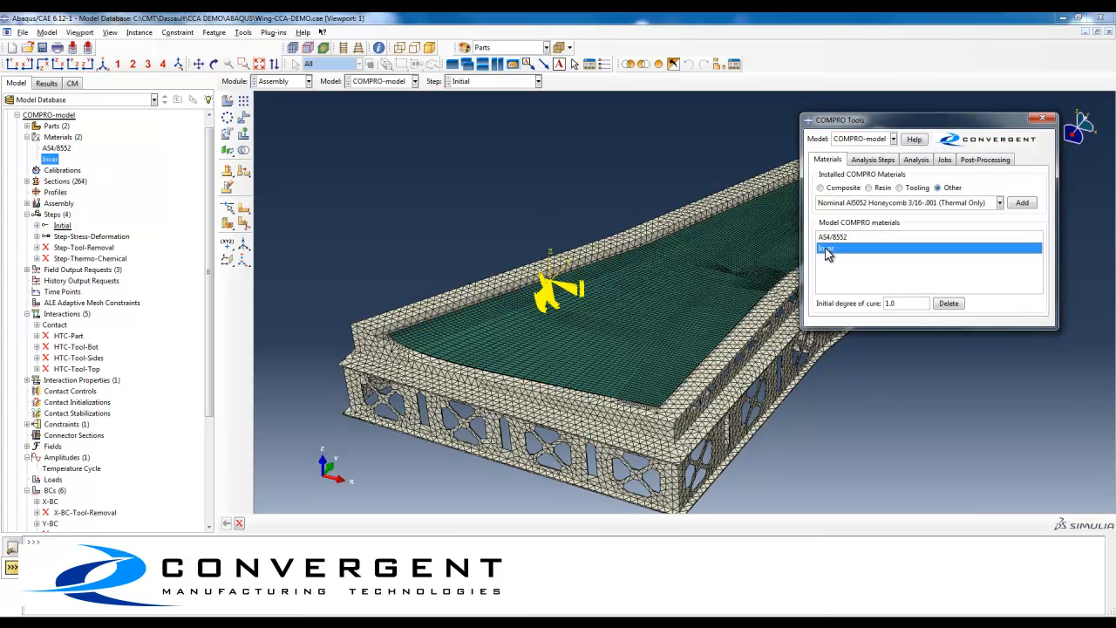
# Step: In Analysis Steps, set the active step to thermo-chemical only
pyautogui.click(872, 159)
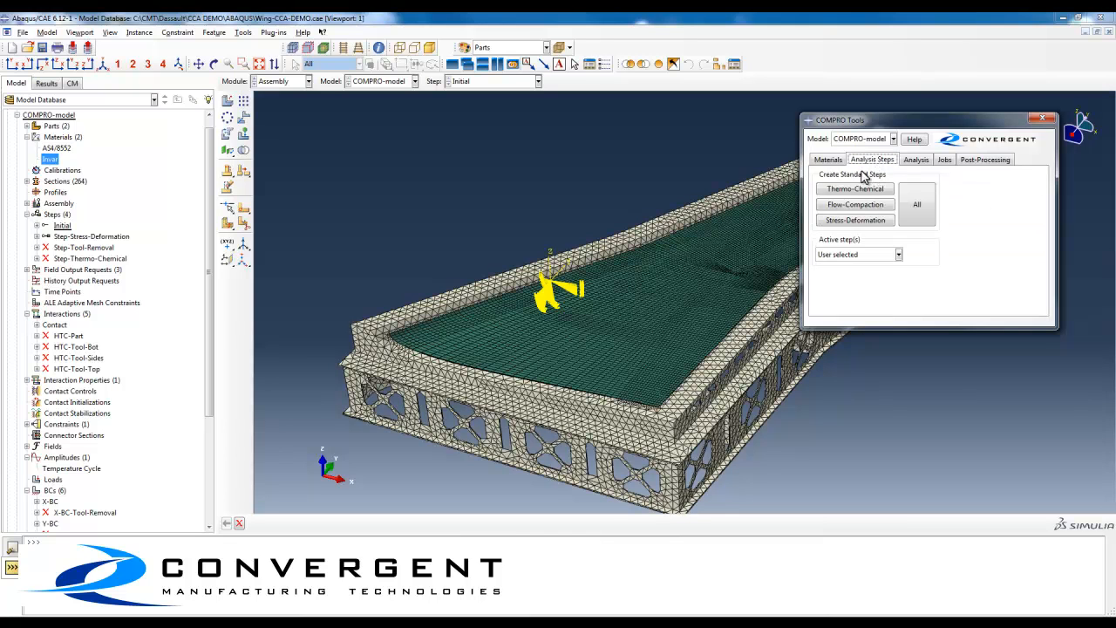
pyautogui.moveTo(879, 179)
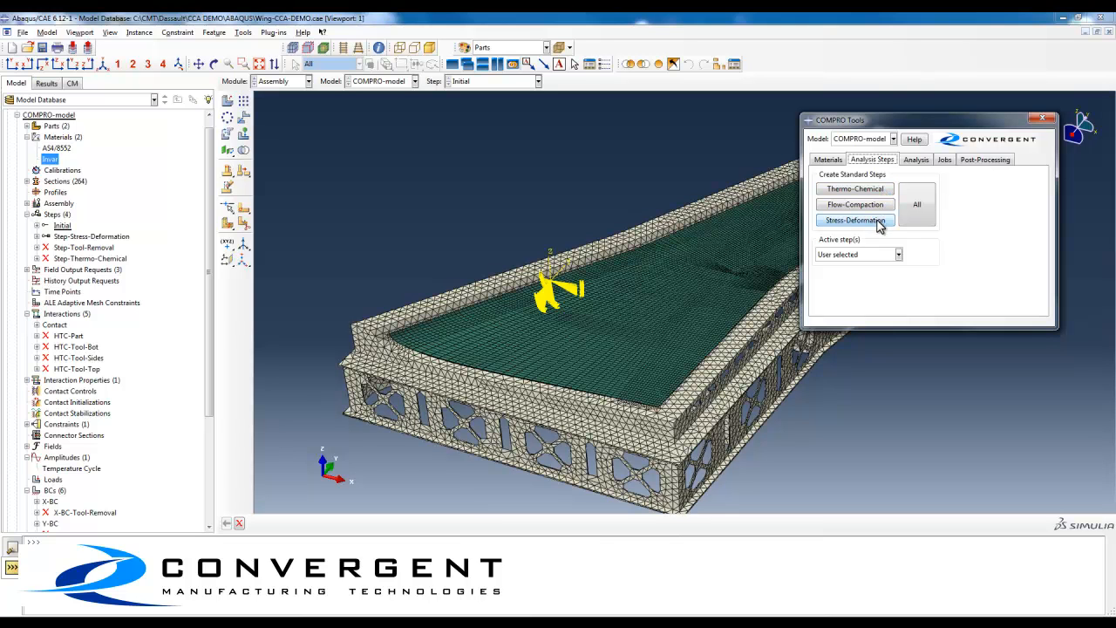
pyautogui.moveTo(884, 227)
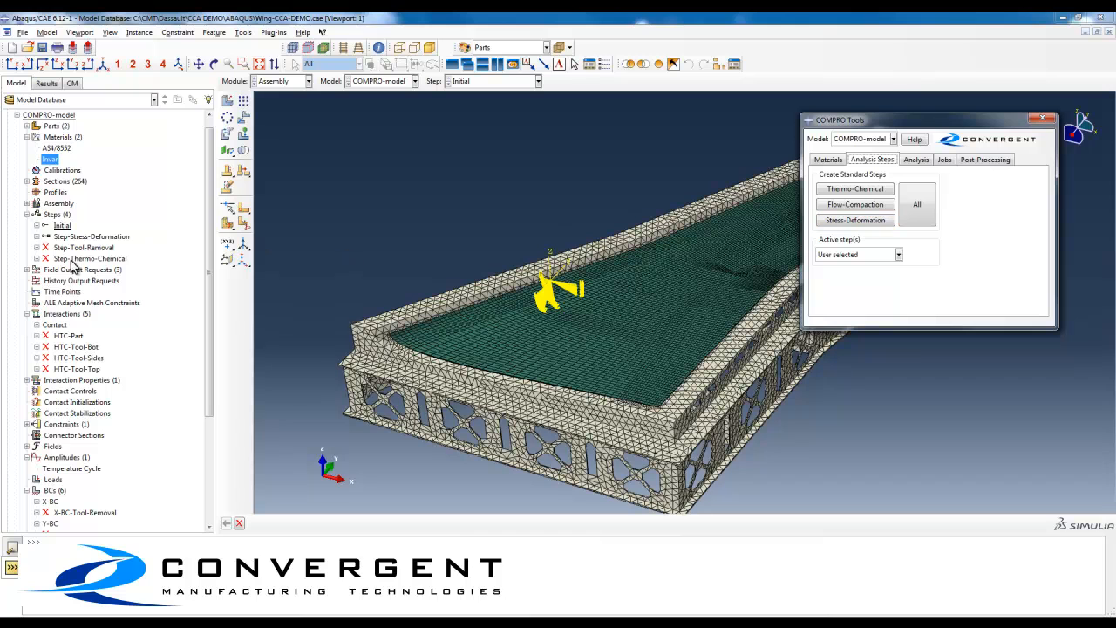
pyautogui.click(84, 248)
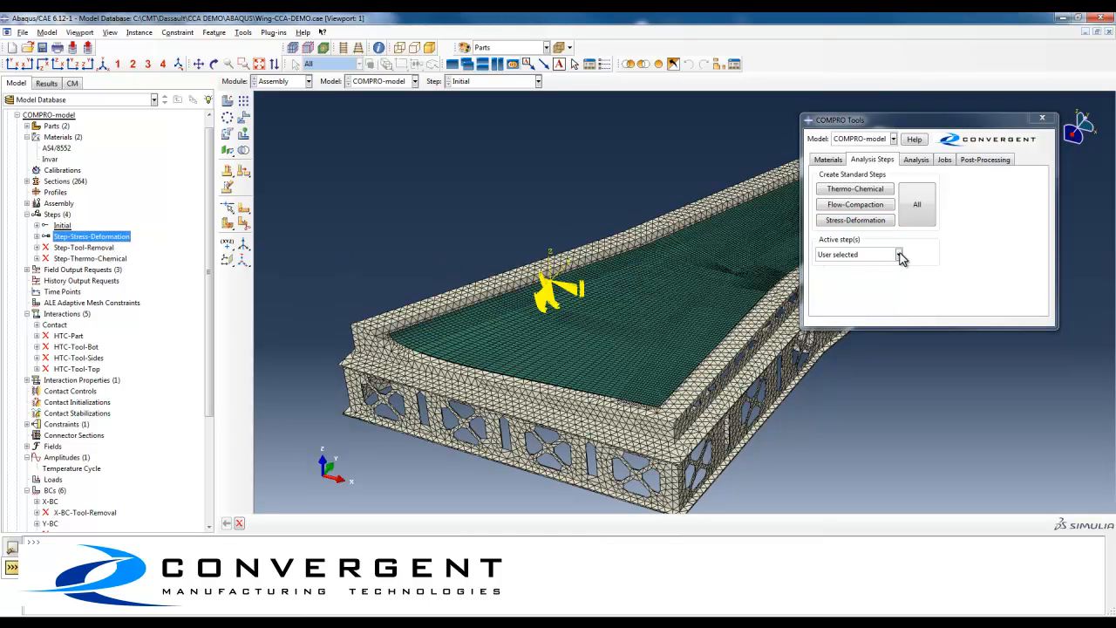
pyautogui.click(900, 255)
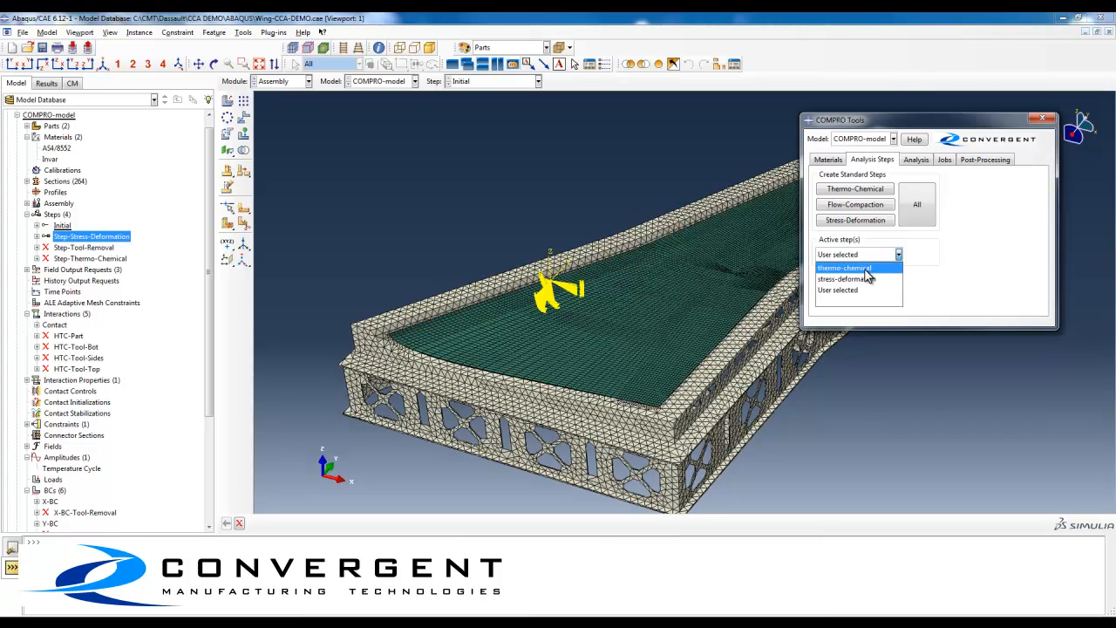
pyautogui.click(844, 268)
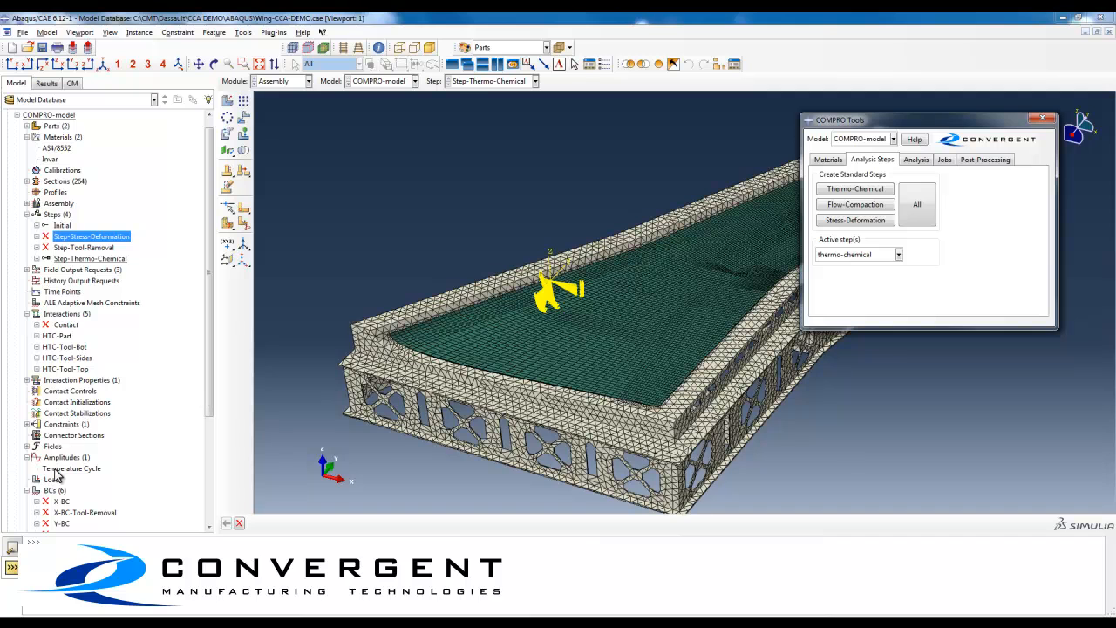
pyautogui.doubleClick(70, 467)
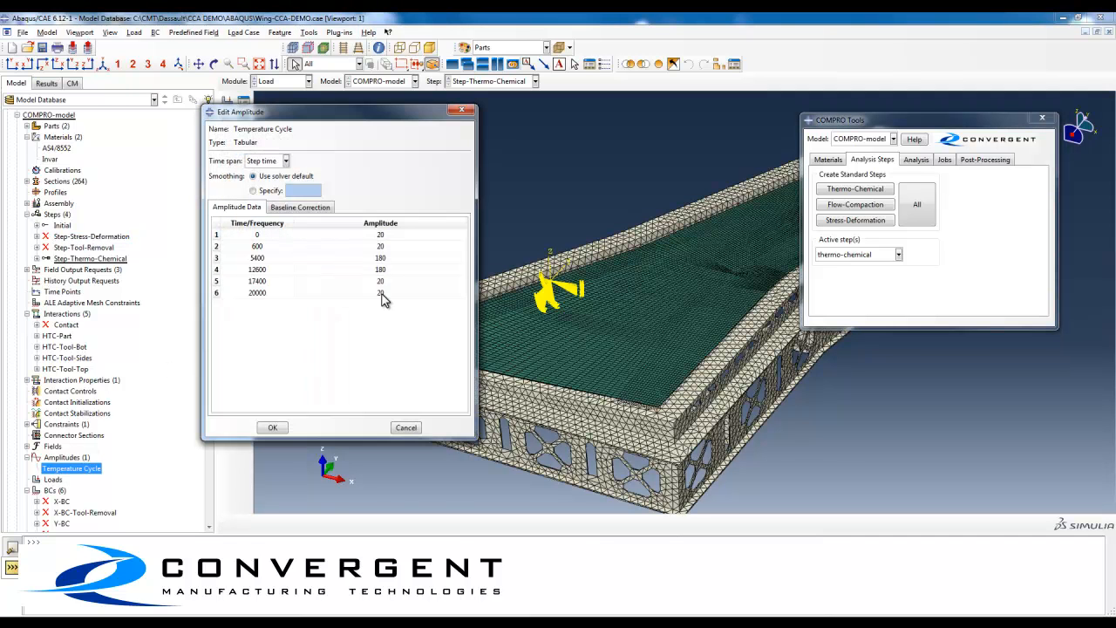
pyautogui.click(272, 427)
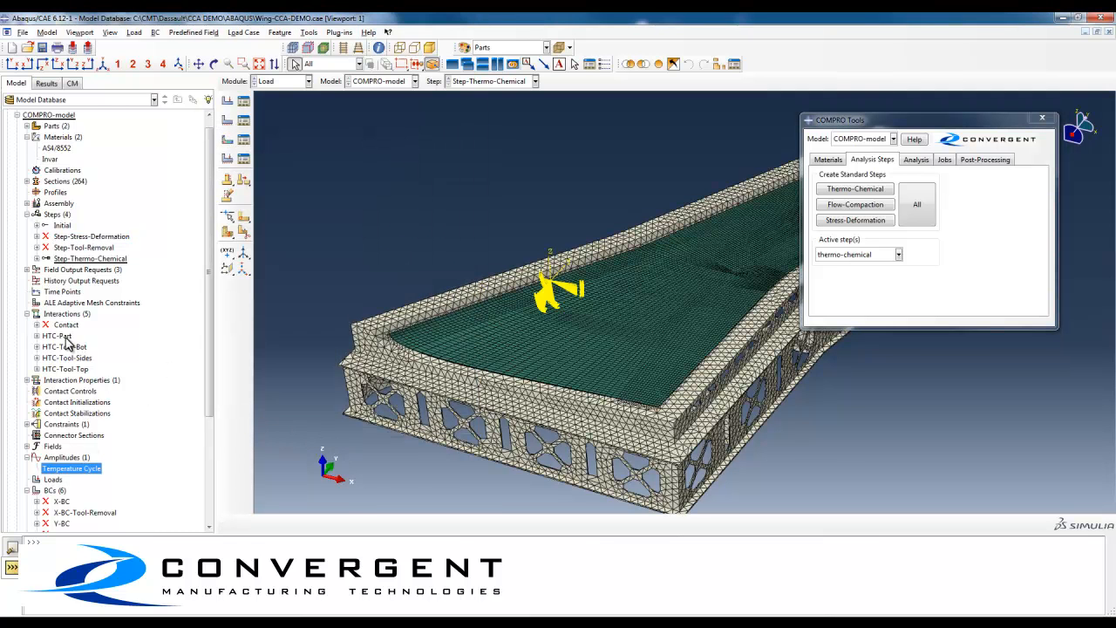
pyautogui.click(56, 335)
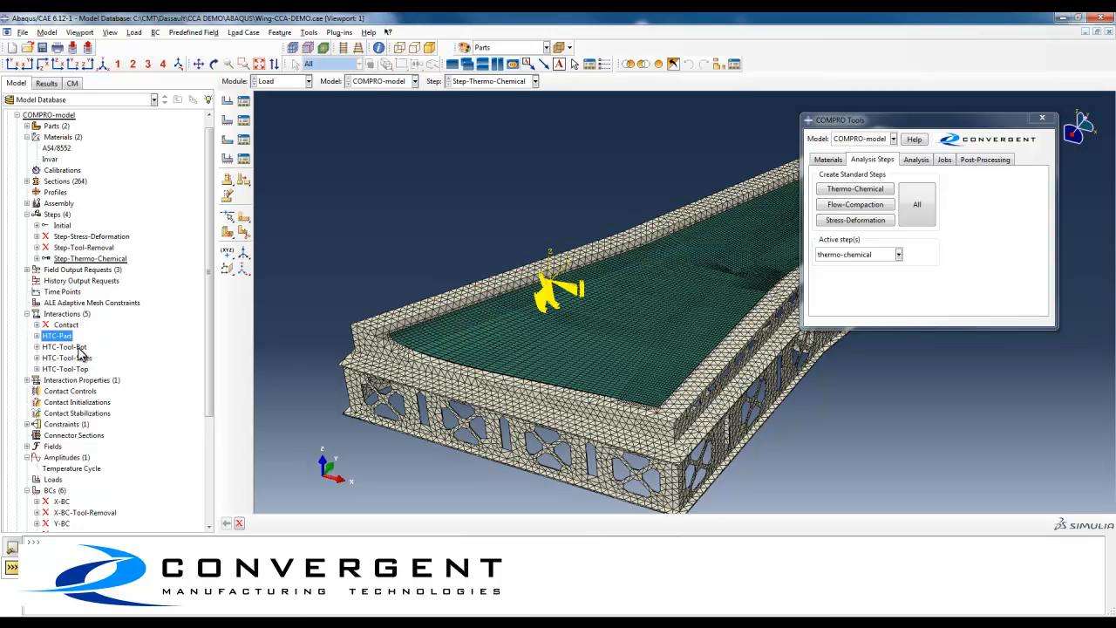
pyautogui.click(63, 368)
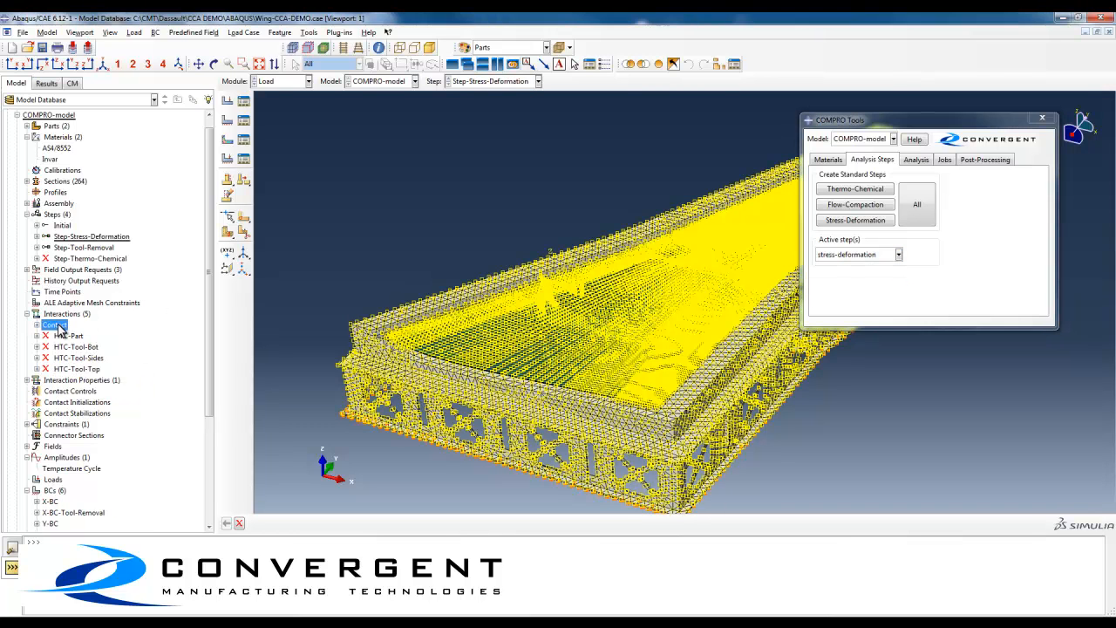
pyautogui.moveTo(56, 324)
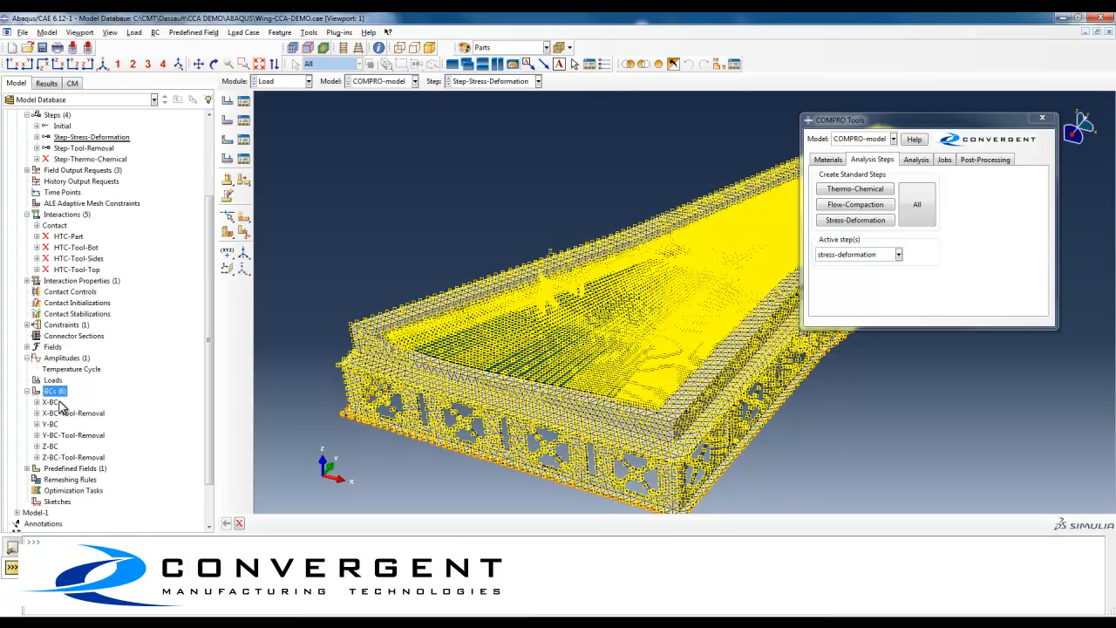
pyautogui.moveTo(61, 457)
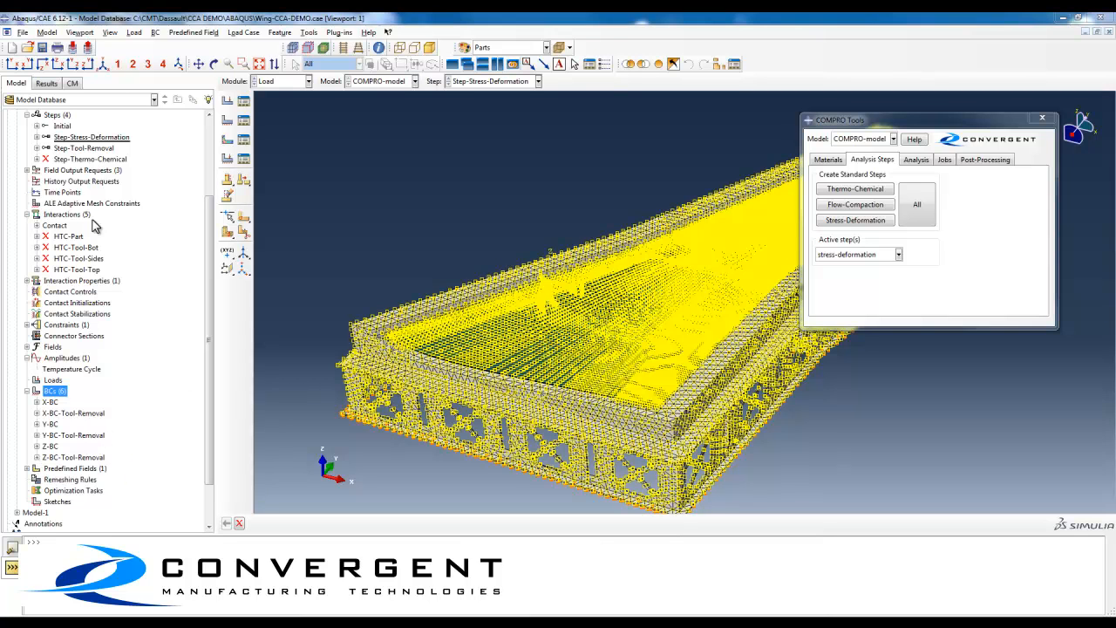
# Step: Select Step-Tool-Removal to list the model's X, Y, Z boundary conditions
pyautogui.click(83, 146)
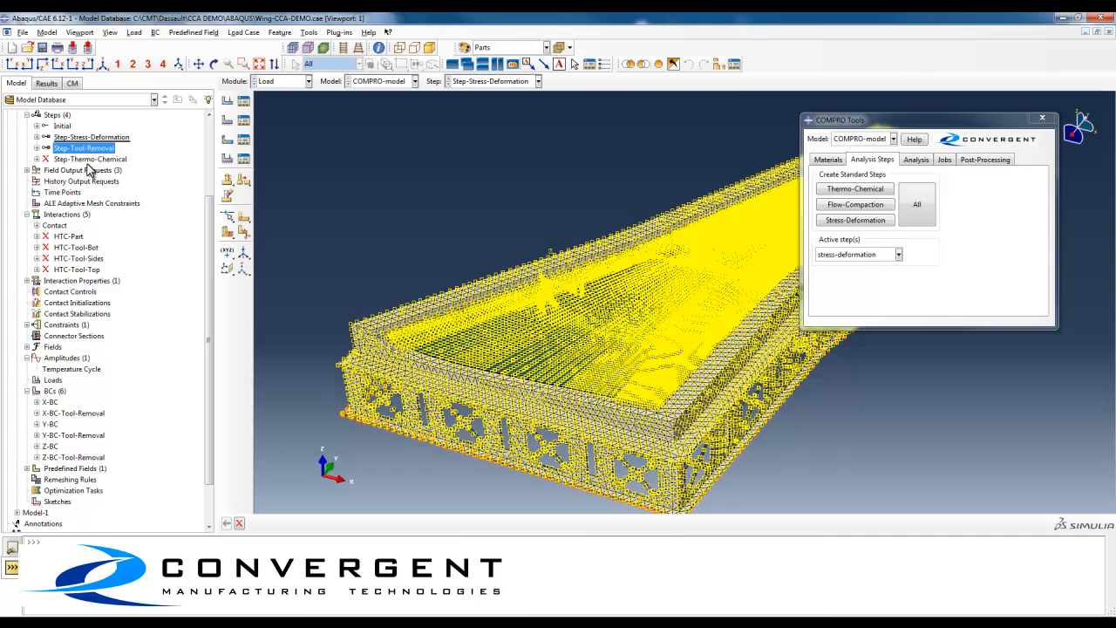
pyautogui.moveTo(89, 160)
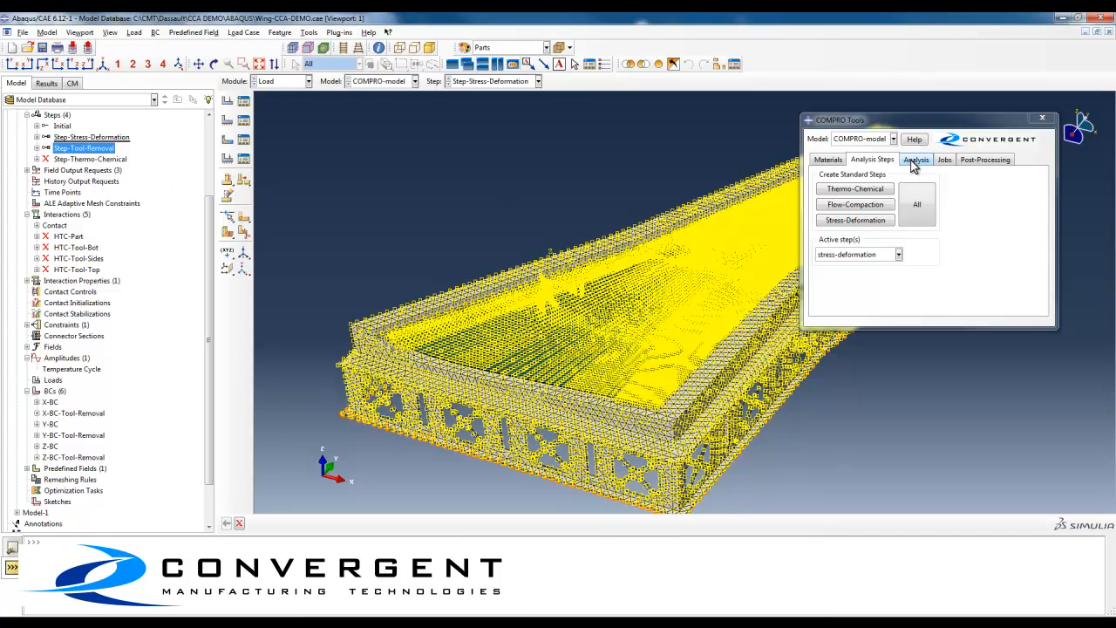
# Step: In the Analysis settings, choose Run thermo-chemical for the compro jobs
pyautogui.click(917, 158)
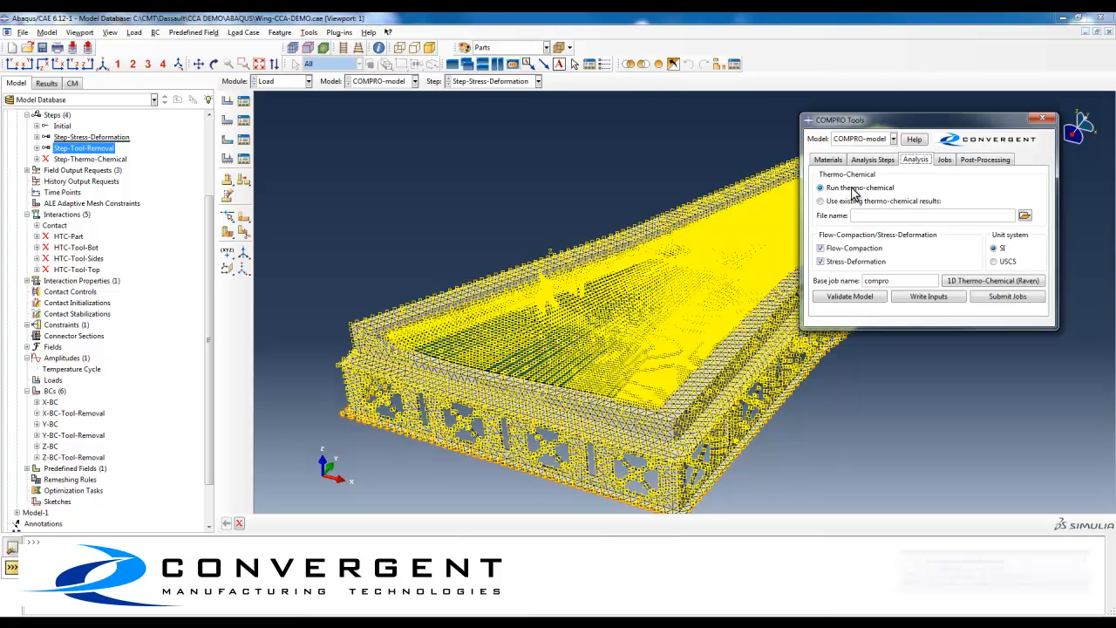
pyautogui.click(819, 248)
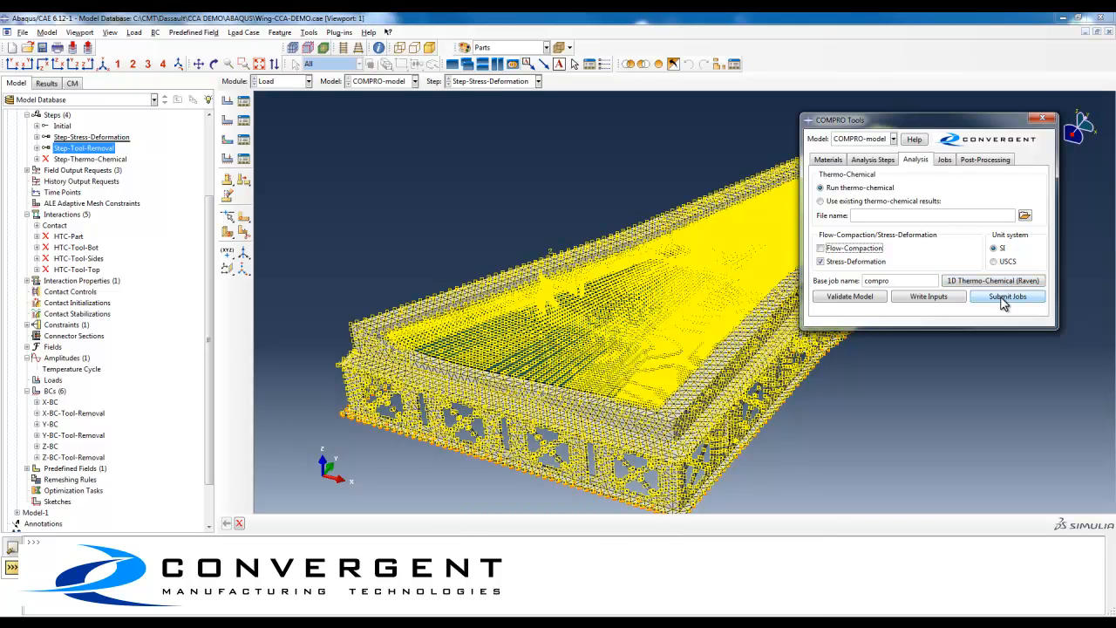
pyautogui.moveTo(1008, 306)
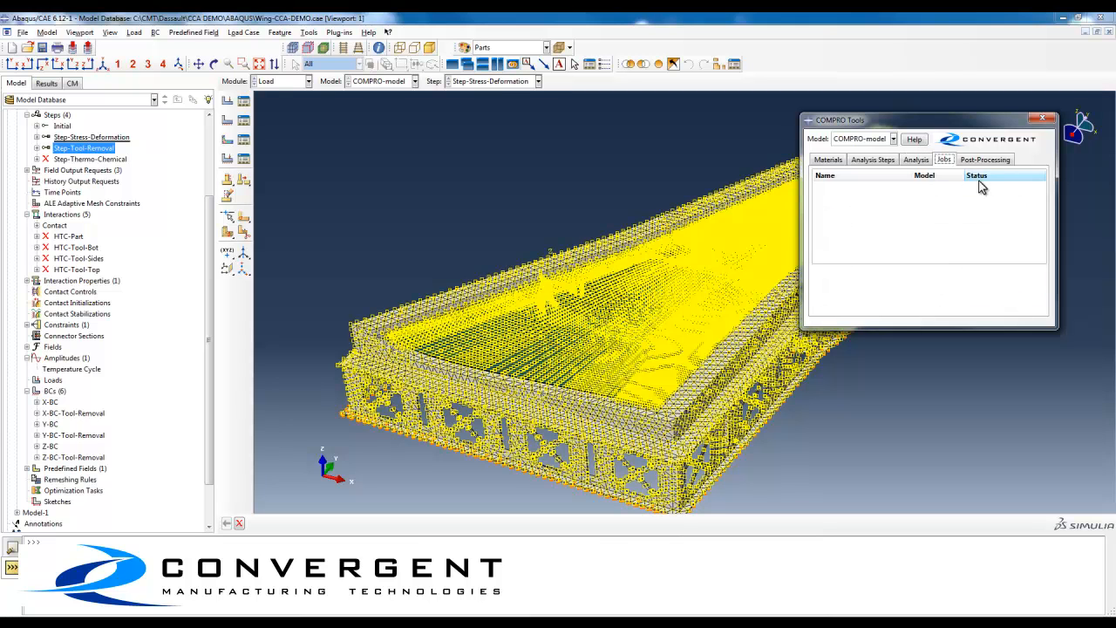
# Step: Show the Post-Processing settings pointing to the thermo-chemical-compro results
pyautogui.click(983, 159)
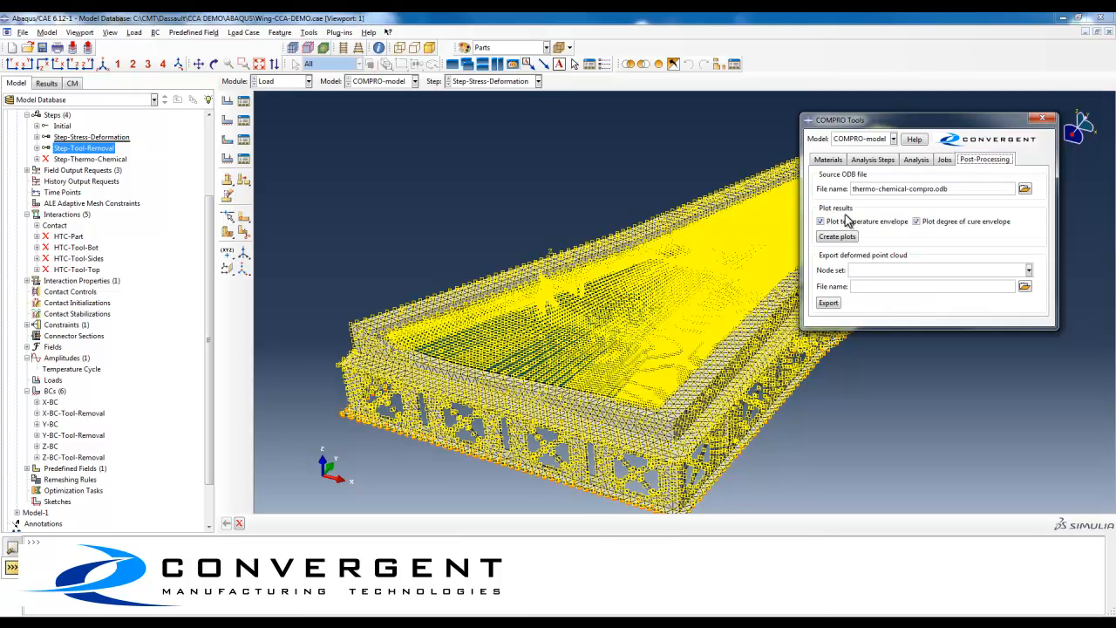
pyautogui.moveTo(844, 268)
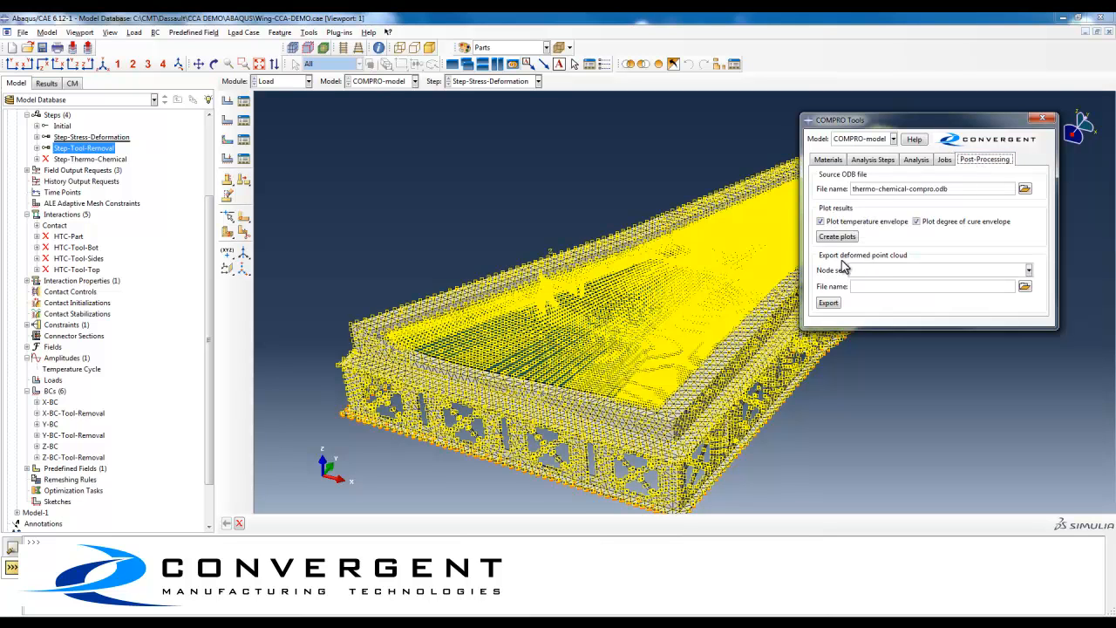
pyautogui.moveTo(890, 265)
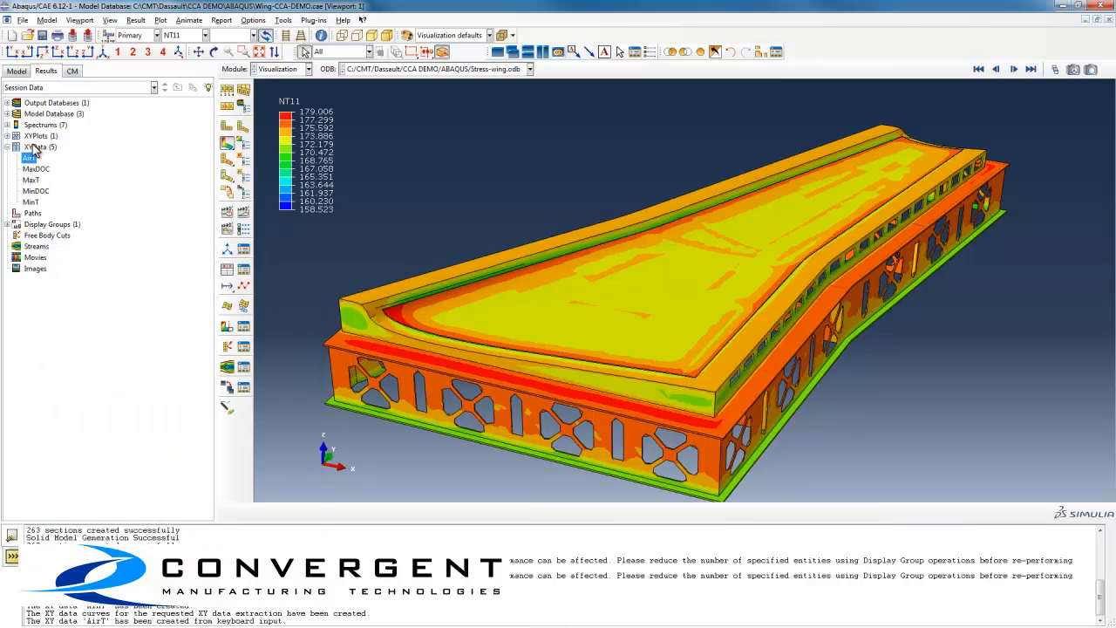
# Step: Display a saved result plot from the Results tree over the wing panel and tooling
pyautogui.doubleClick(42, 136)
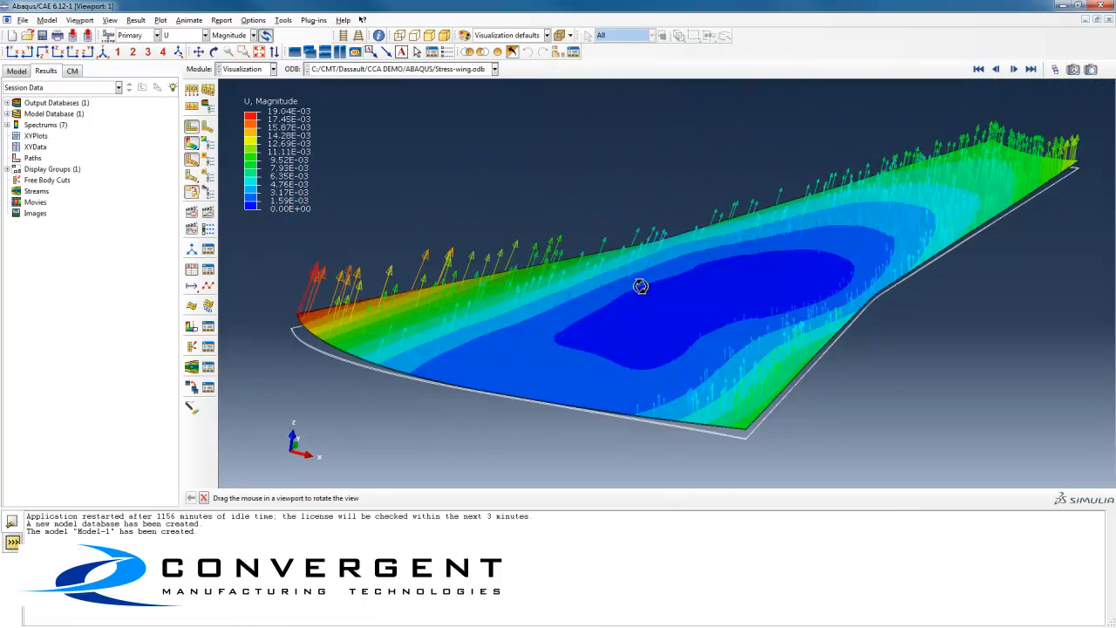
# Step: Inspect the U Magnitude vector plot, then start morphing the top tooling surface from COMPRO Post-Processing
pyautogui.moveTo(642, 286); pyautogui.dragTo(659, 298)
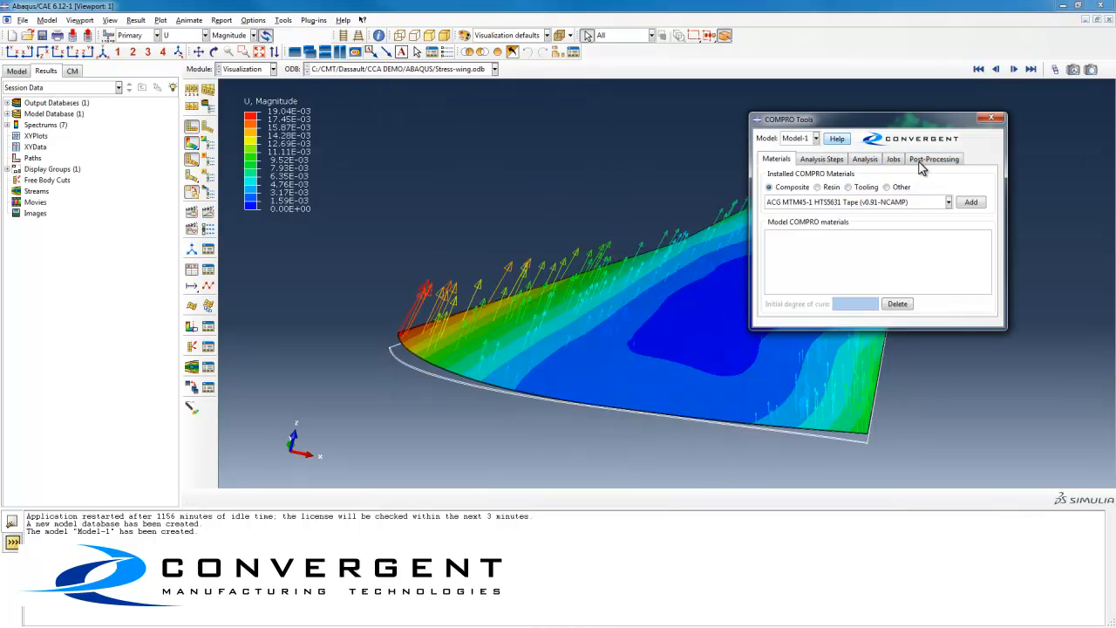
pyautogui.click(935, 159)
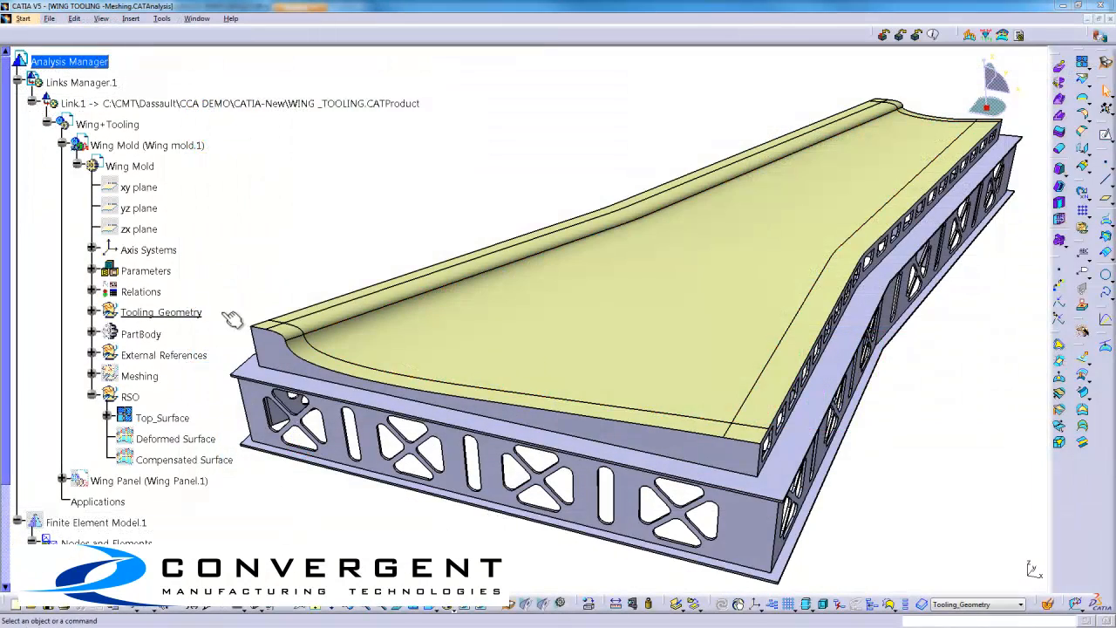
pyautogui.click(160, 417)
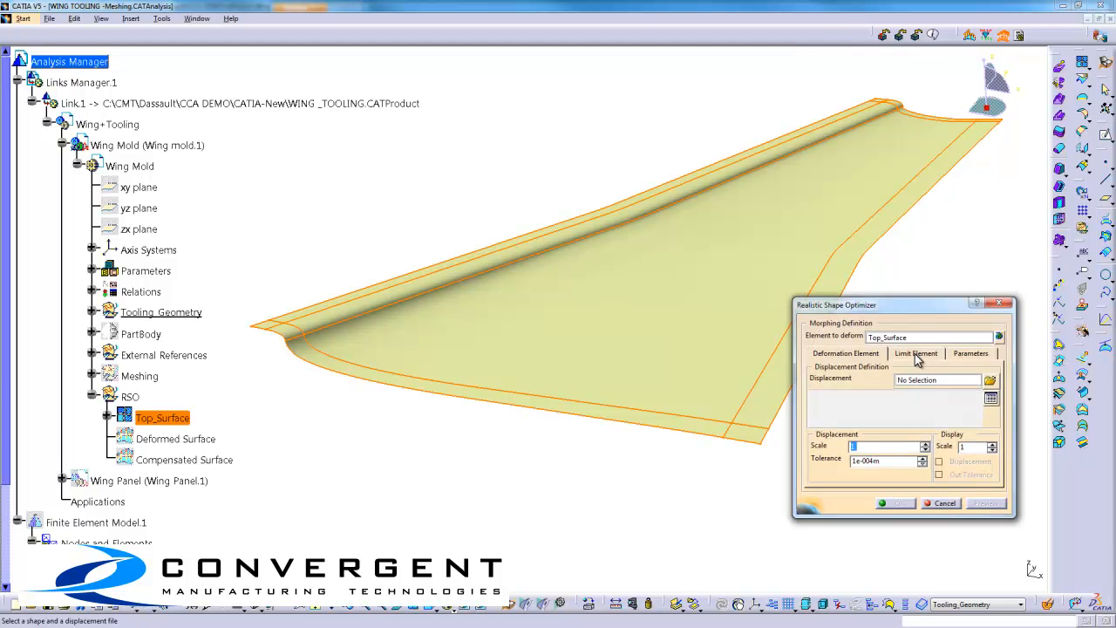
# Step: Load RSOoutput.txt (10,000 displacement points) onto Top_Surface and preview the morphed shape
pyautogui.click(987, 380)
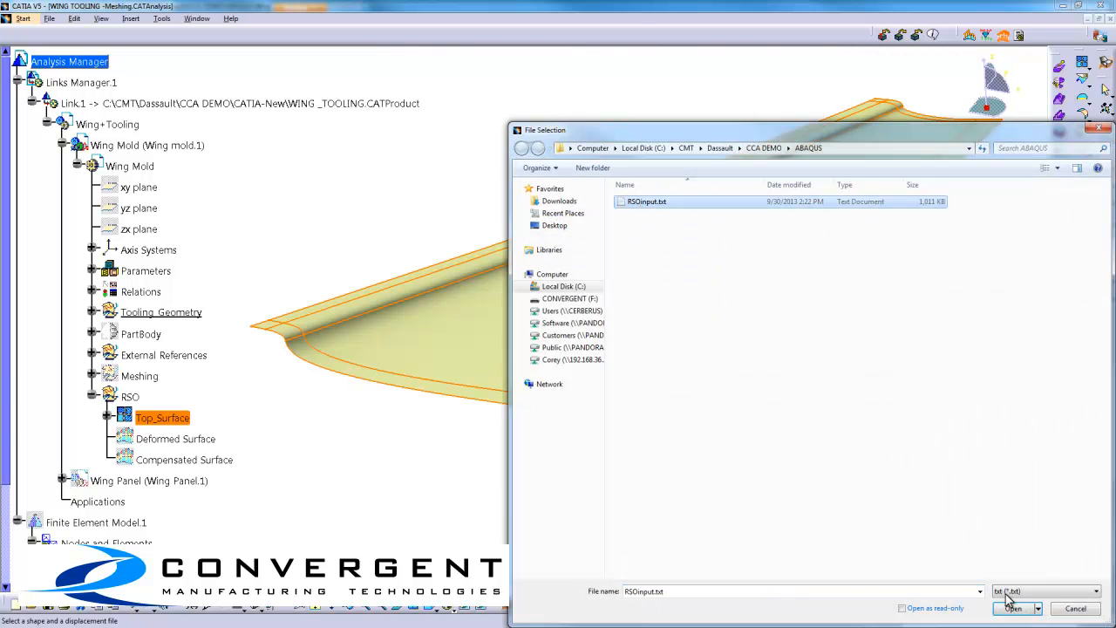
pyautogui.click(1015, 609)
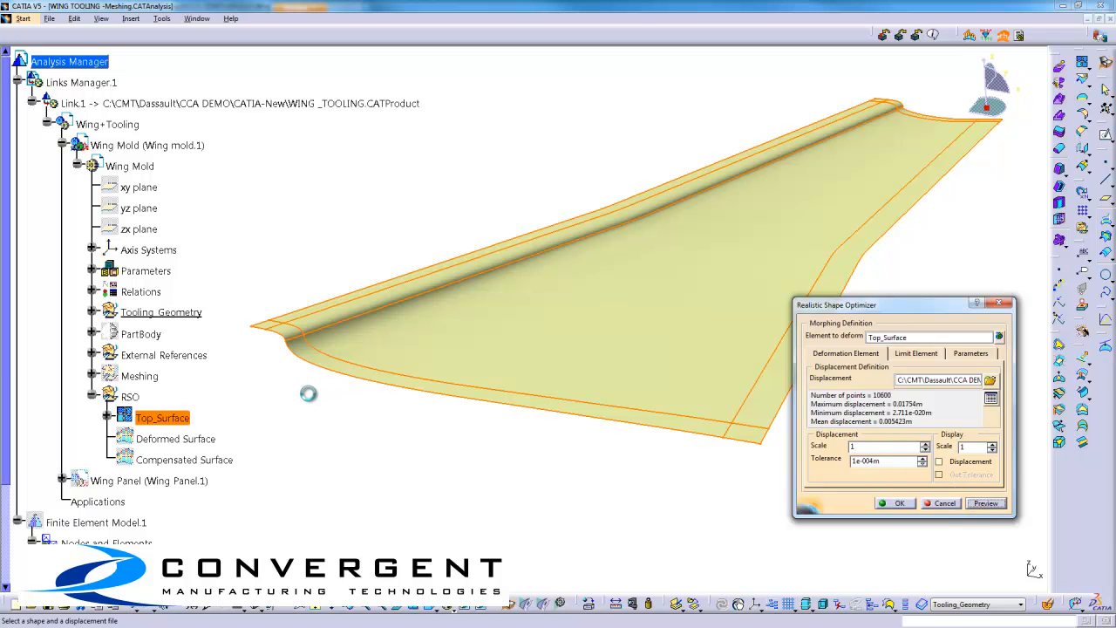
pyautogui.click(985, 502)
pyautogui.write('-1')
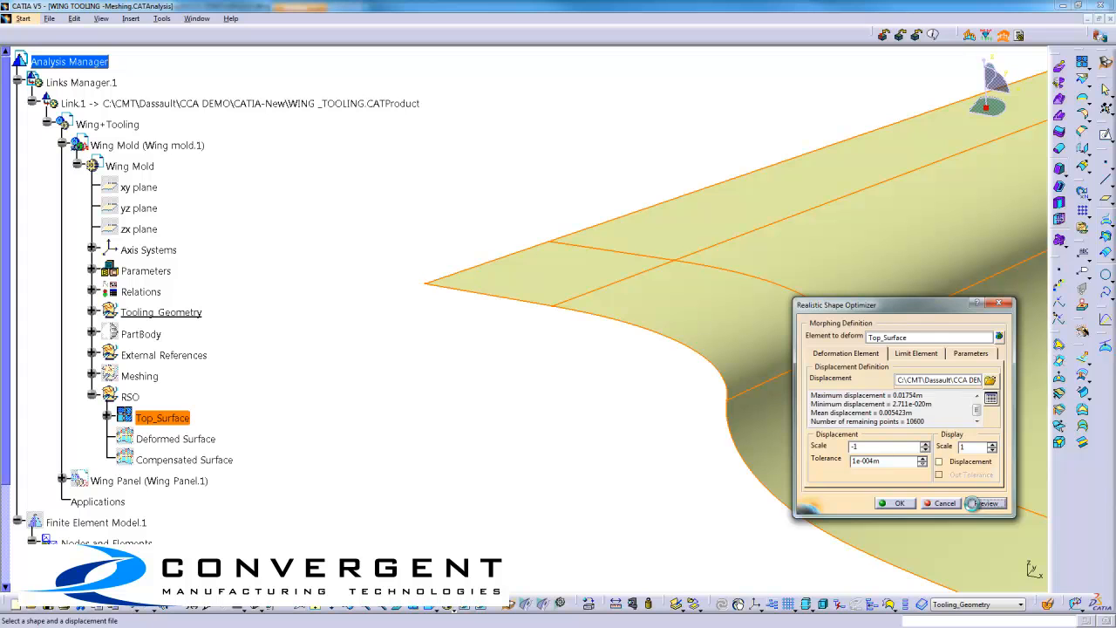
pyautogui.click(984, 502)
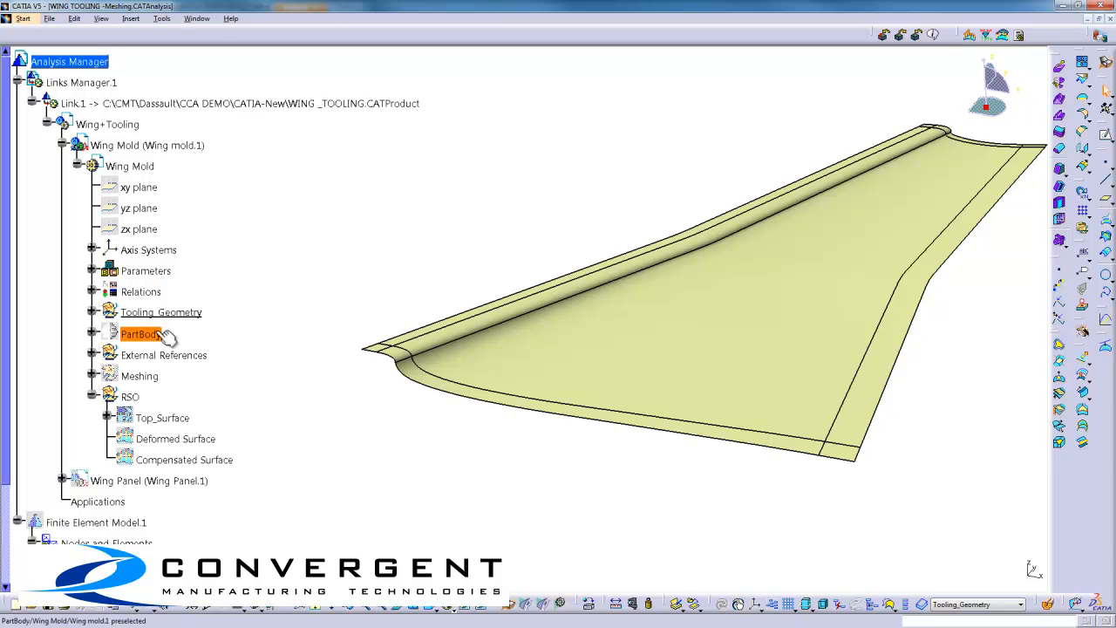
pyautogui.moveTo(171, 338)
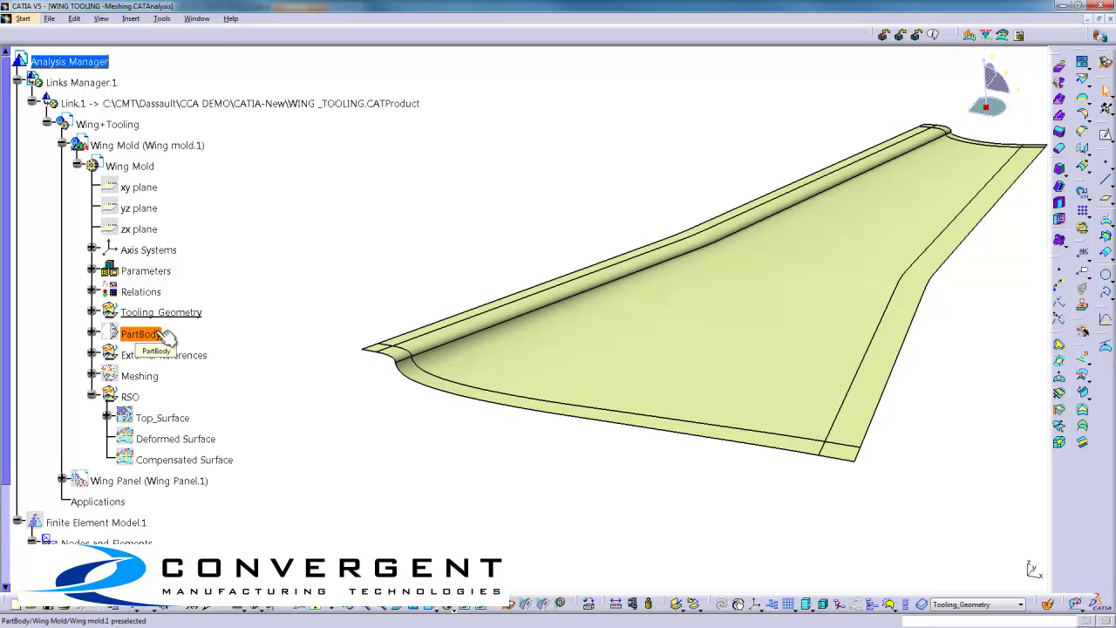
pyautogui.click(160, 310)
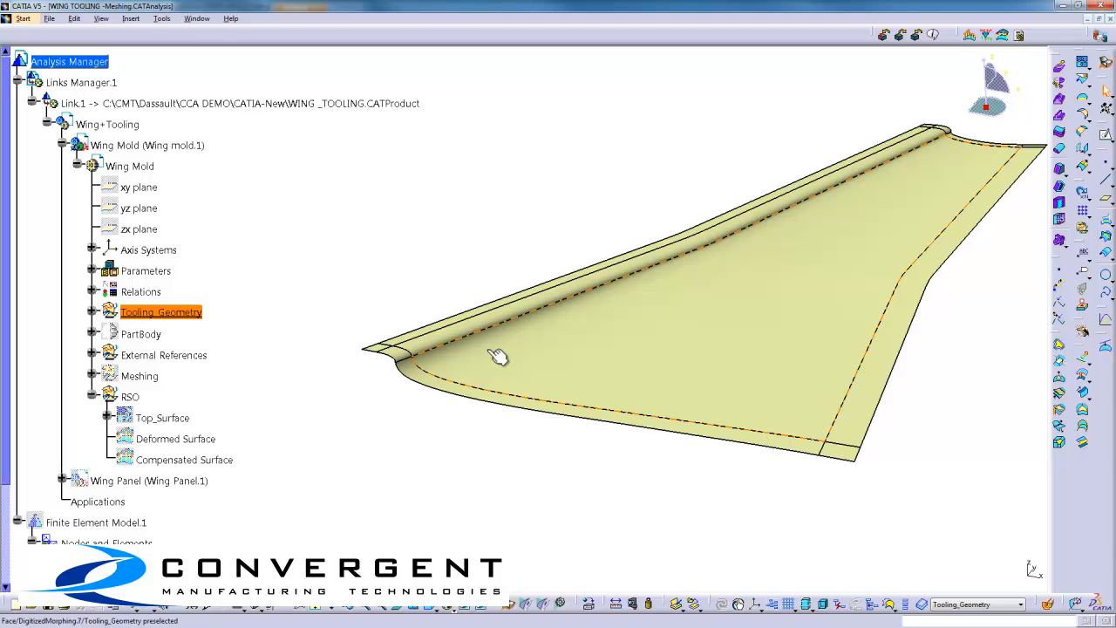